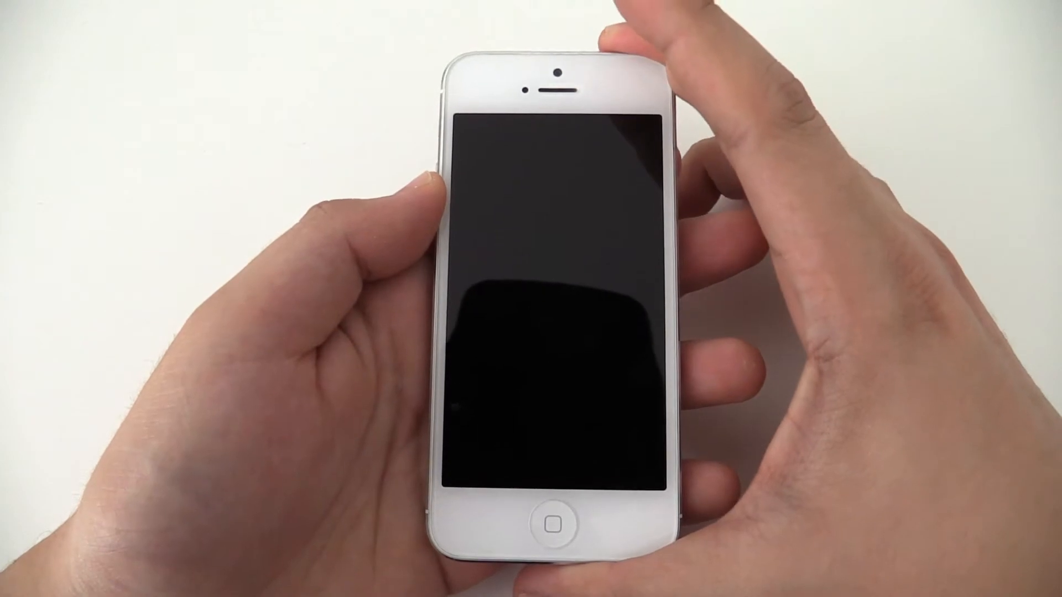
# Step: Wake the sleeping iPhone 5 to display the iOS 7 lock screen
pyautogui.click(554, 526)
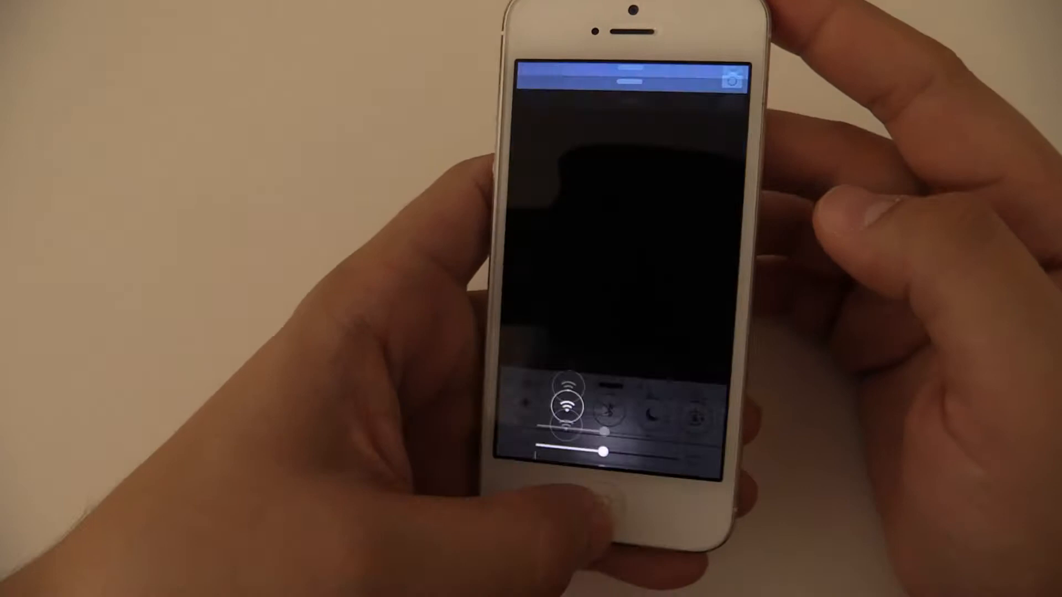
# Step: Toggle Wi-Fi from Control Center over the lock screen
pyautogui.click(589, 403)
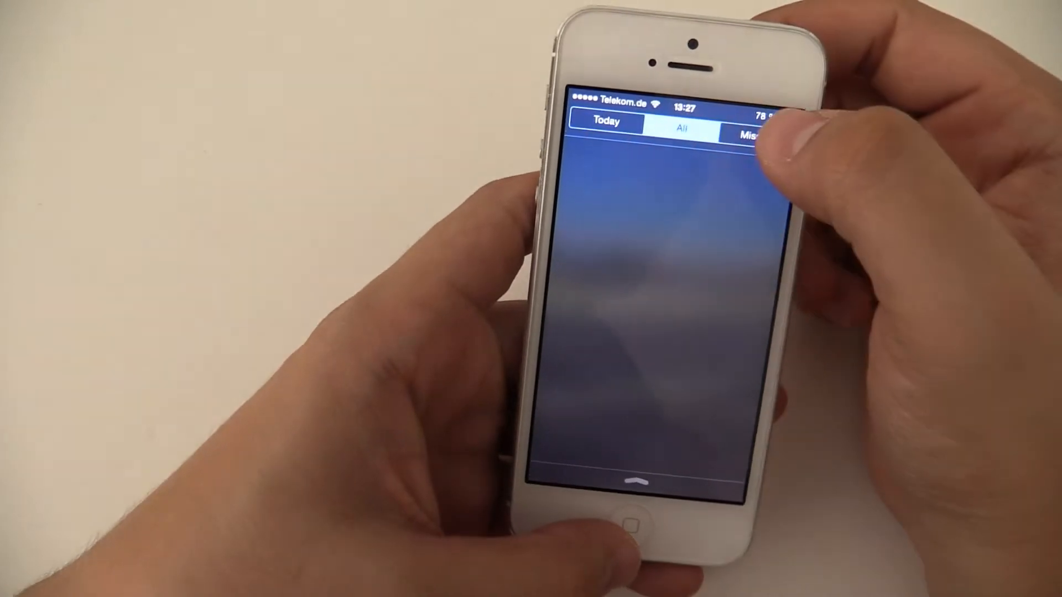
# Step: Switch Notification Center to the Missed tab
pyautogui.click(605, 123)
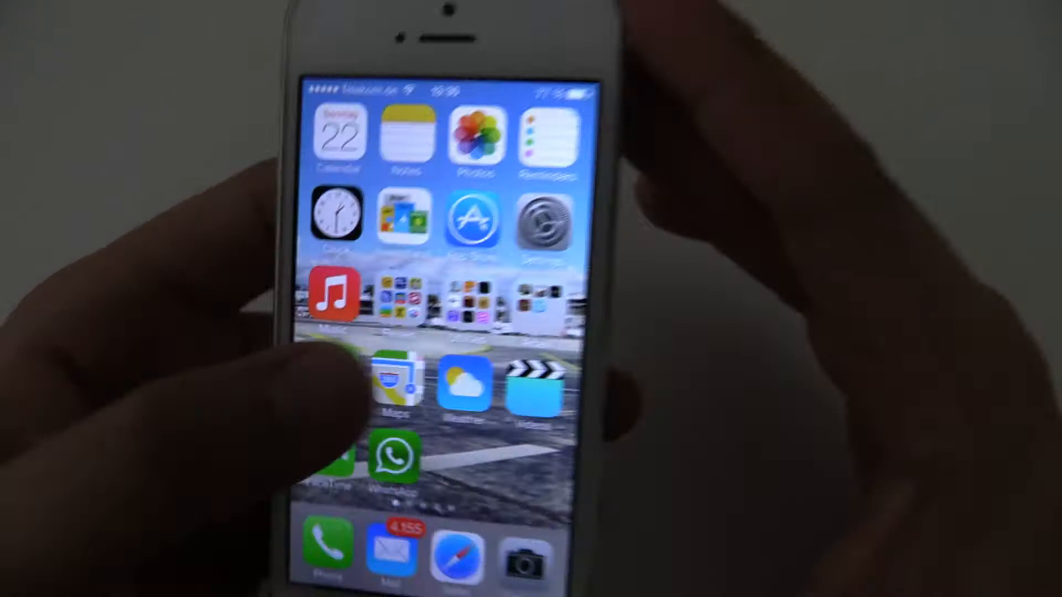
# Step: Page left through home screens to the page with ZenWheels, TED and Google Earth
pyautogui.hscroll(-3)
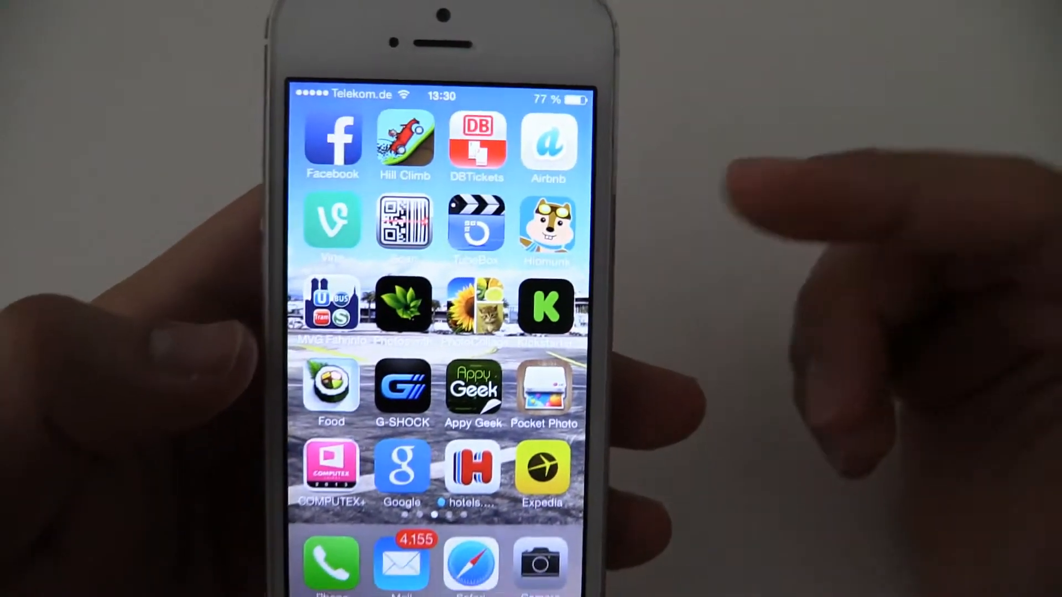
pyautogui.hscroll(-3)
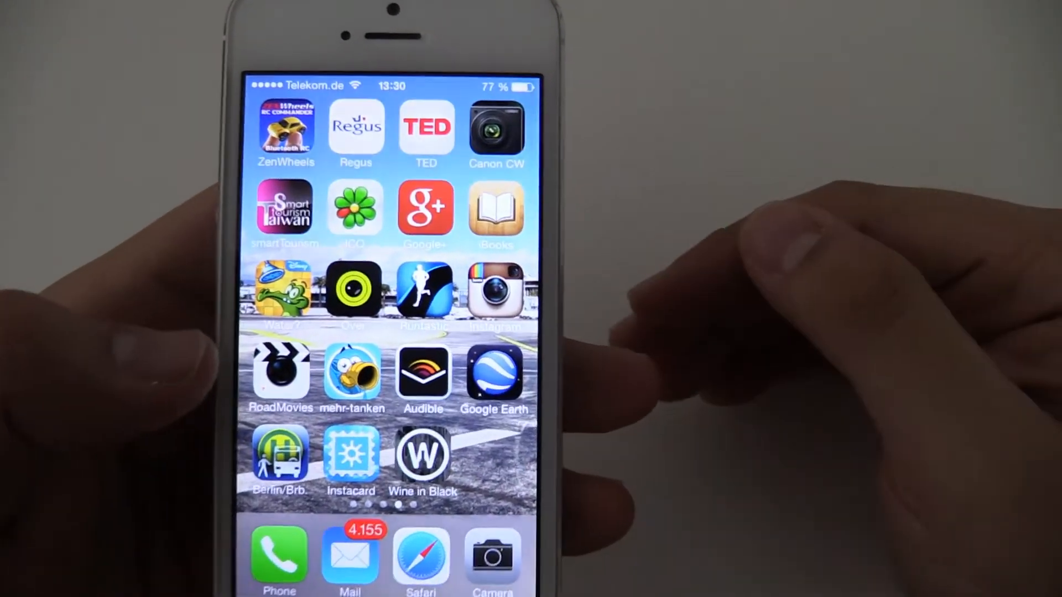
pyautogui.hscroll(-3)
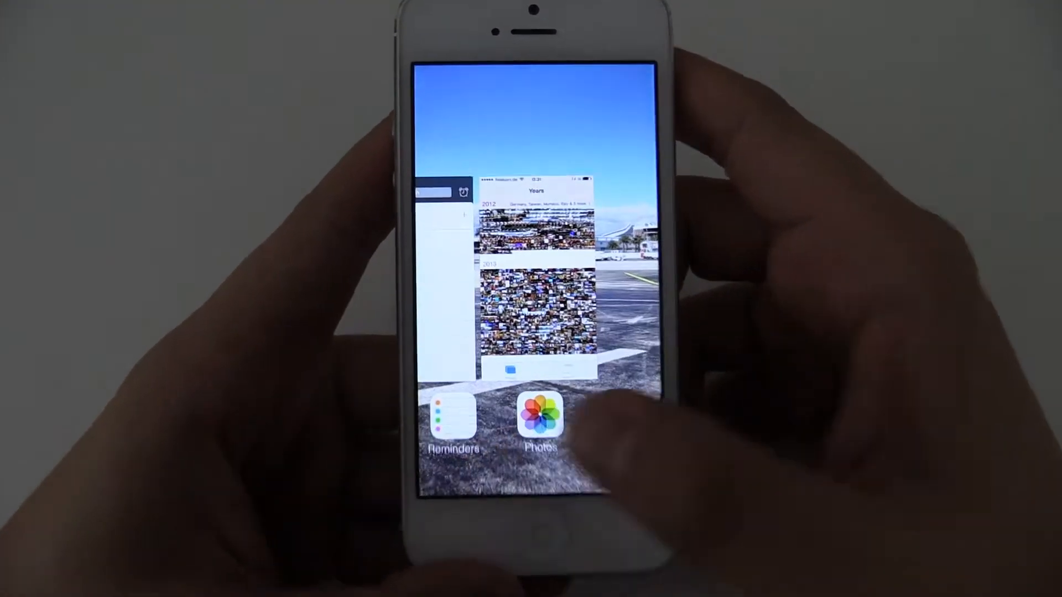
# Step: Flick through the Camera, Calculator, Passbook and Newsstand app previews
pyautogui.hscroll(-3)
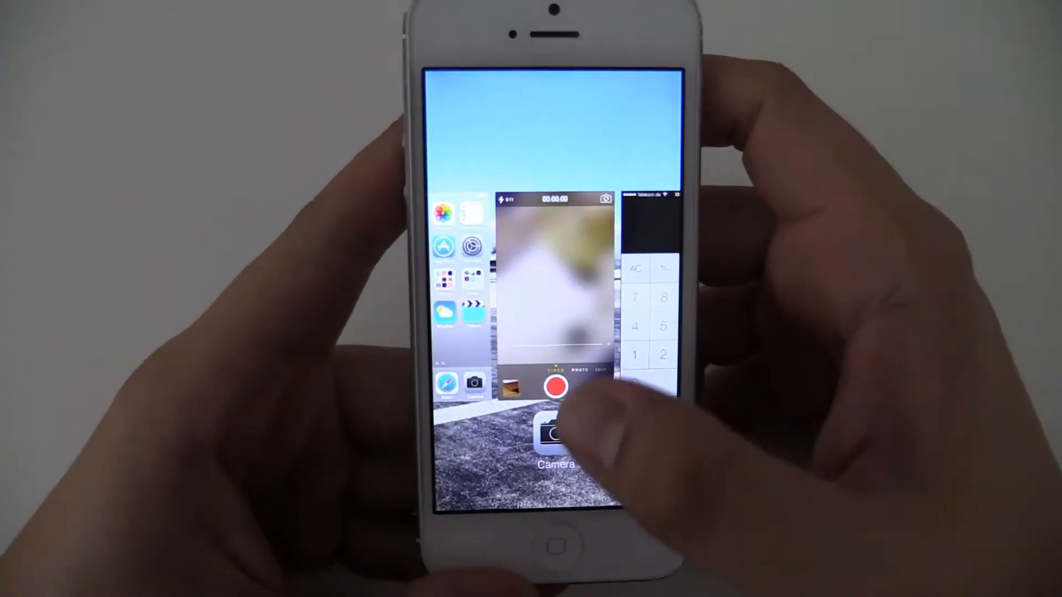
pyautogui.click(555, 434)
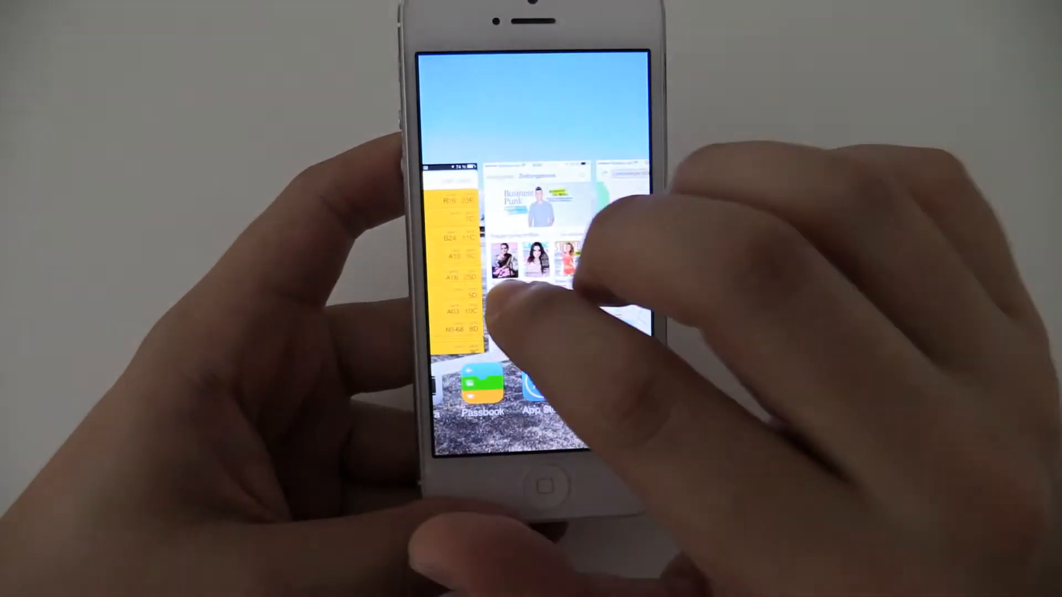
pyautogui.hscroll(-3)
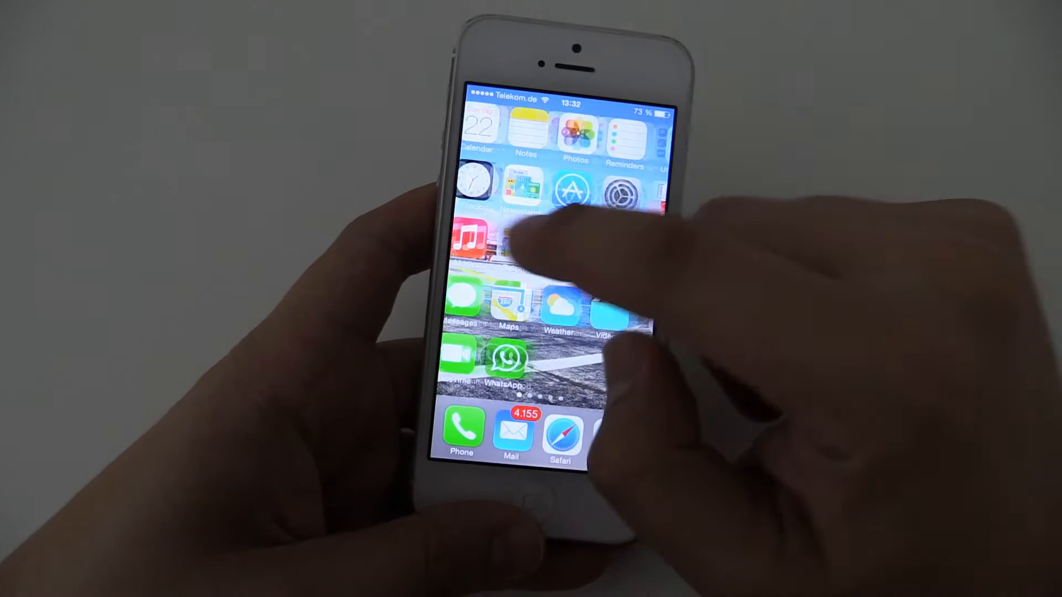
pyautogui.hscroll(-3)
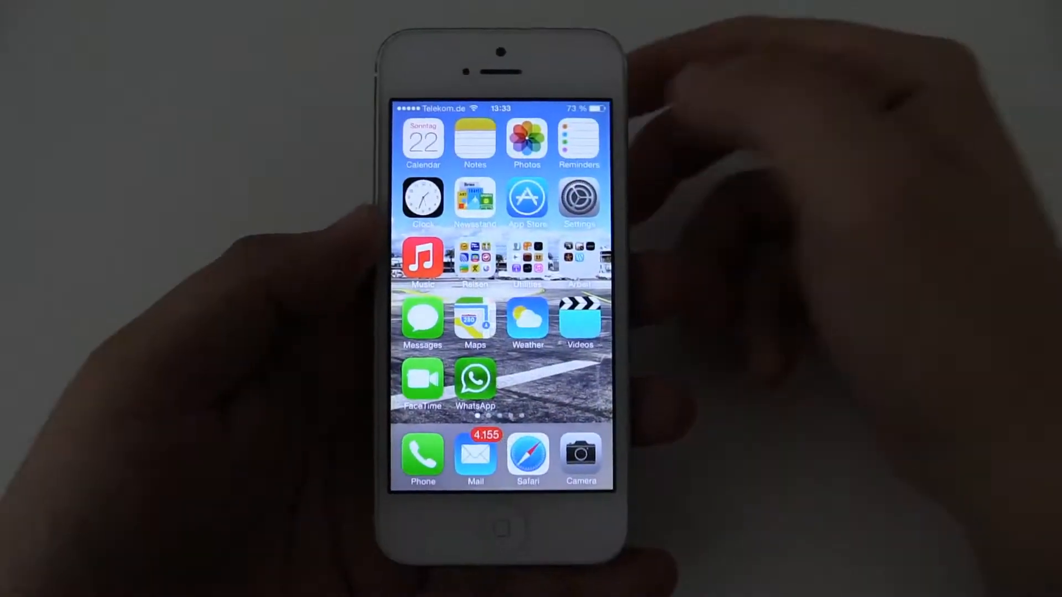
# Step: In Settings, open Notification Center and toggle Today Summary in Today View
pyautogui.click(579, 198)
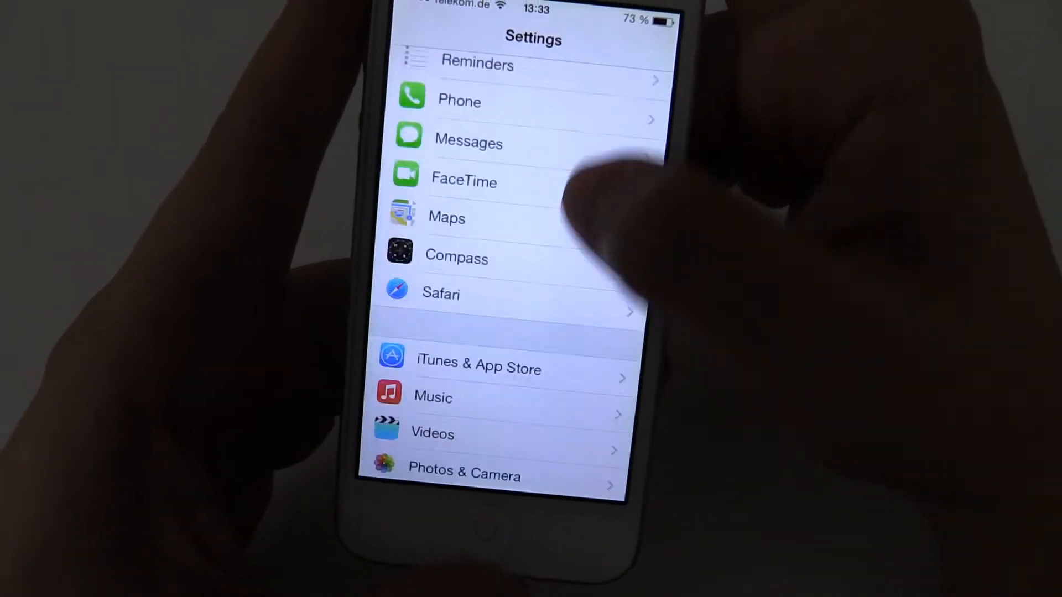
pyautogui.scroll(-3)
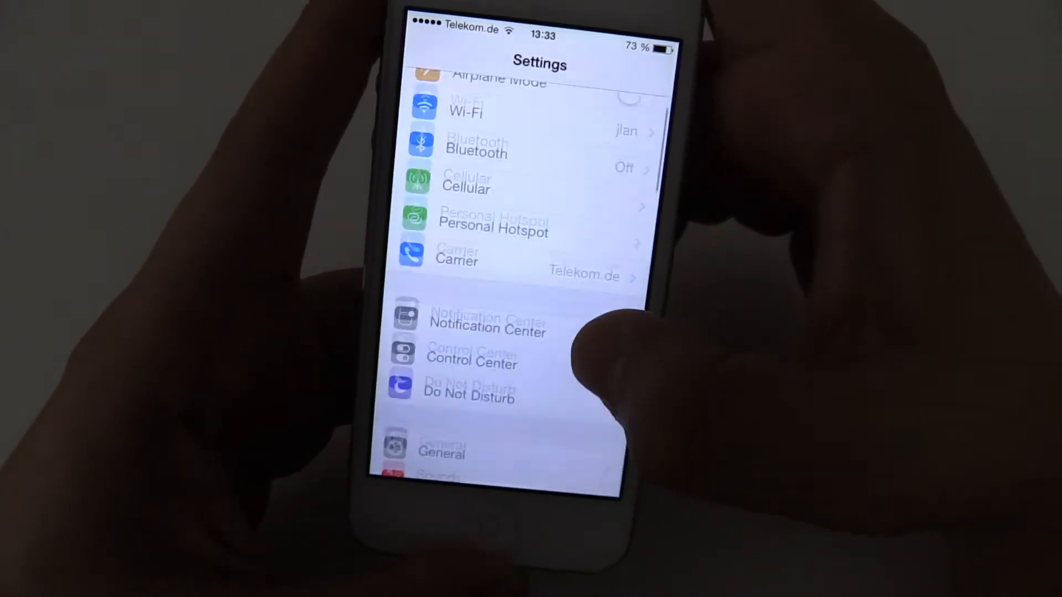
pyautogui.click(486, 325)
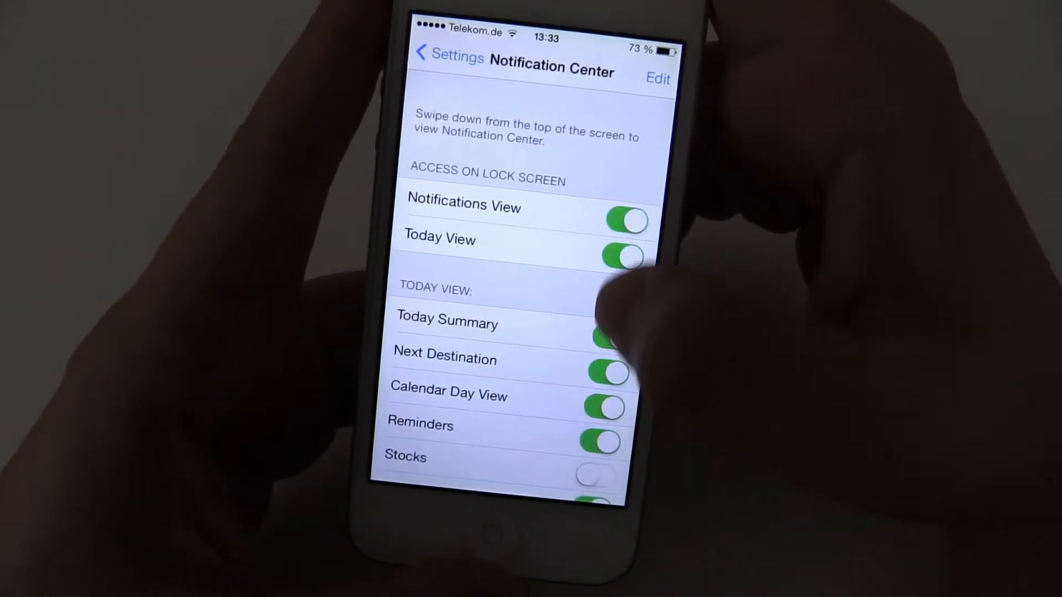
pyautogui.click(446, 57)
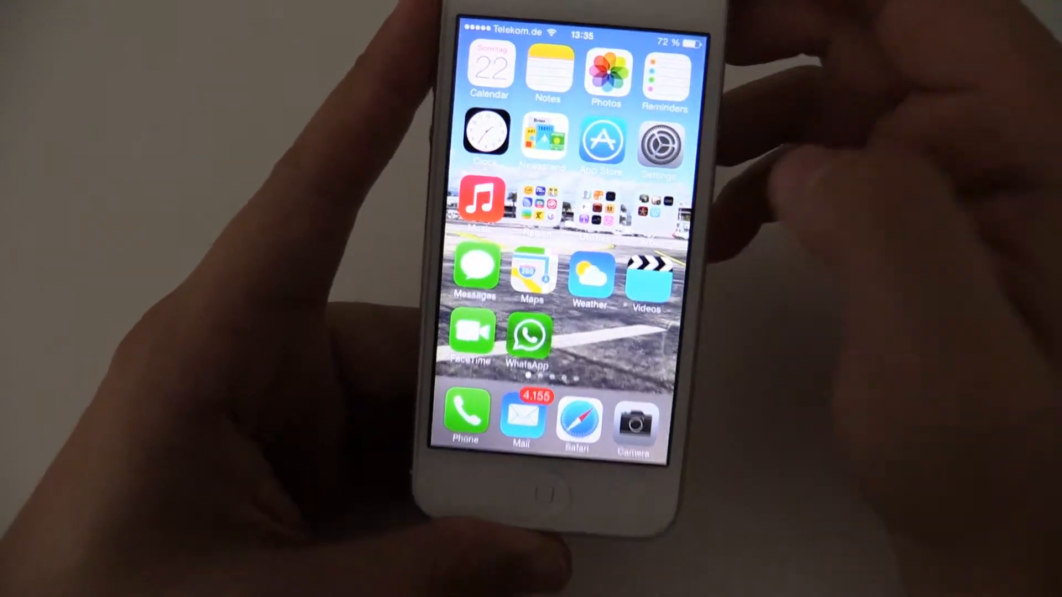
# Step: Launch Weather and swipe to the Taipei City forecast page
pyautogui.click(588, 267)
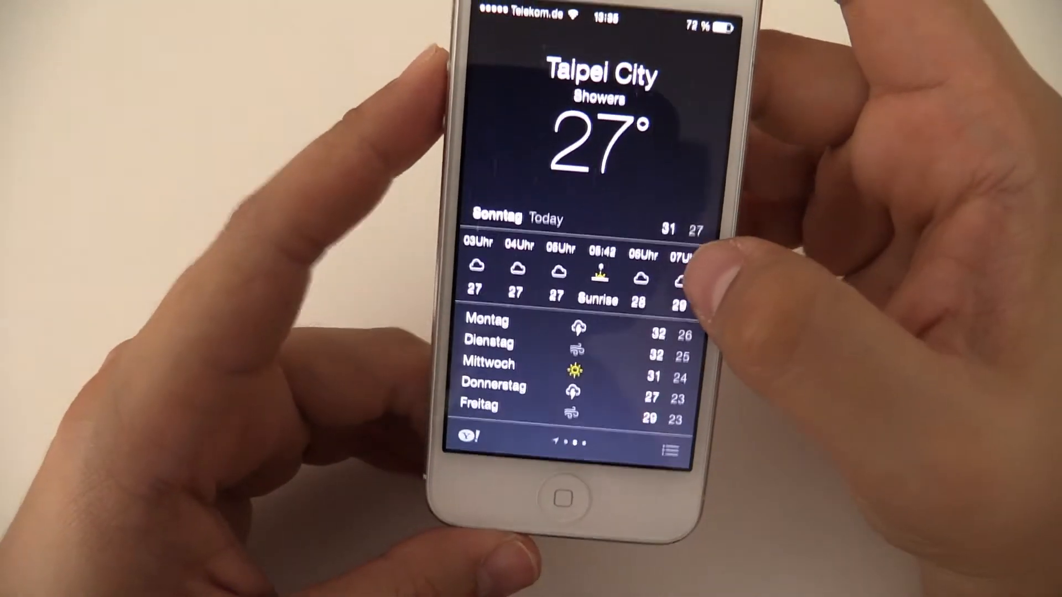
pyautogui.hscroll(-3)
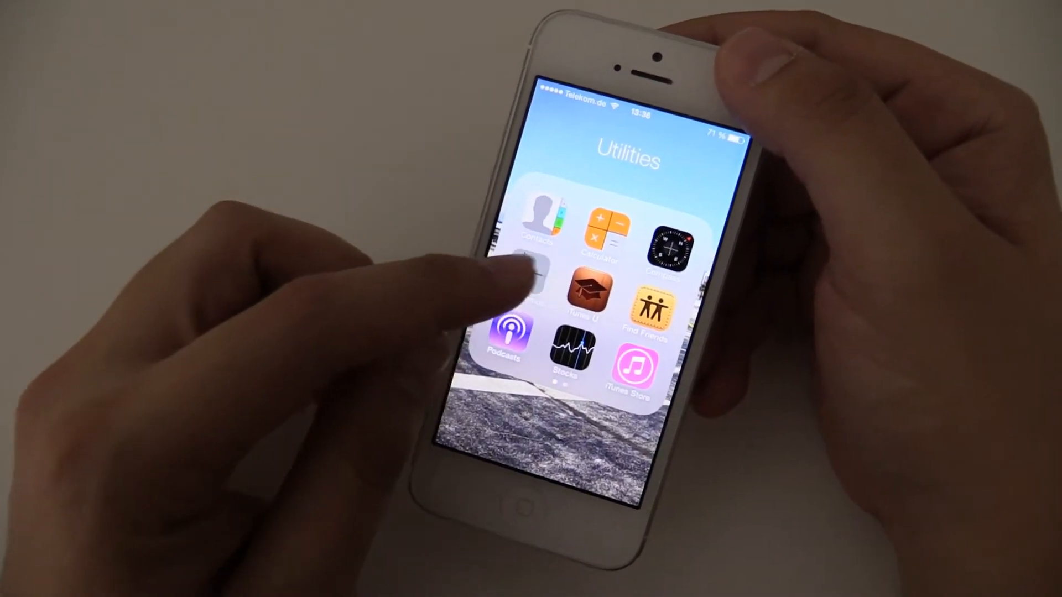
# Step: Launch Voice Memos from the Utilities folder, showing a blank New Recording 2
pyautogui.click(532, 271)
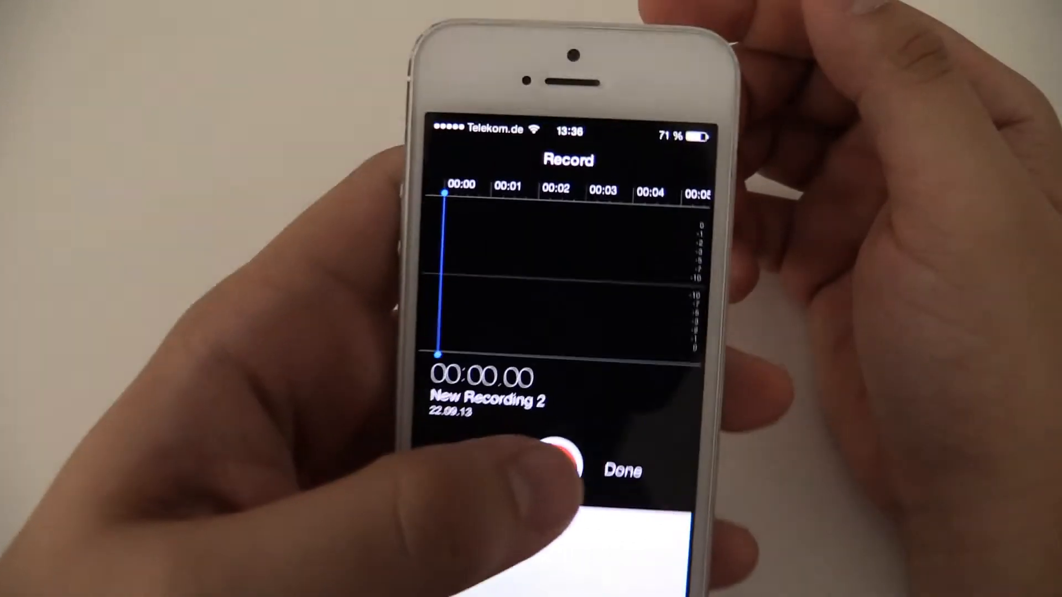
# Step: Start and stop a short New Recording 2 voice memo
pyautogui.click(561, 453)
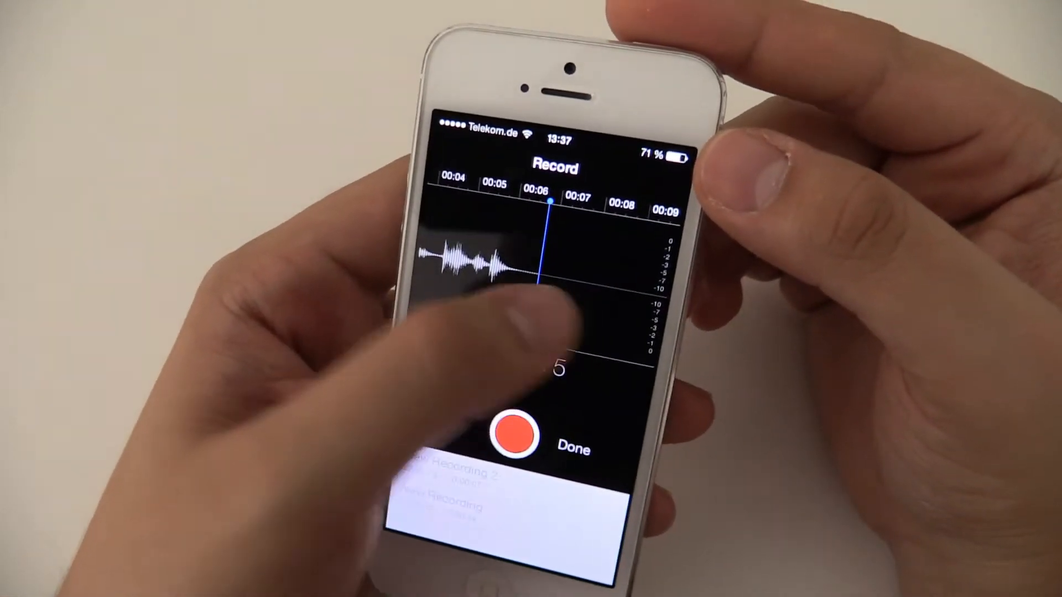
pyautogui.click(511, 437)
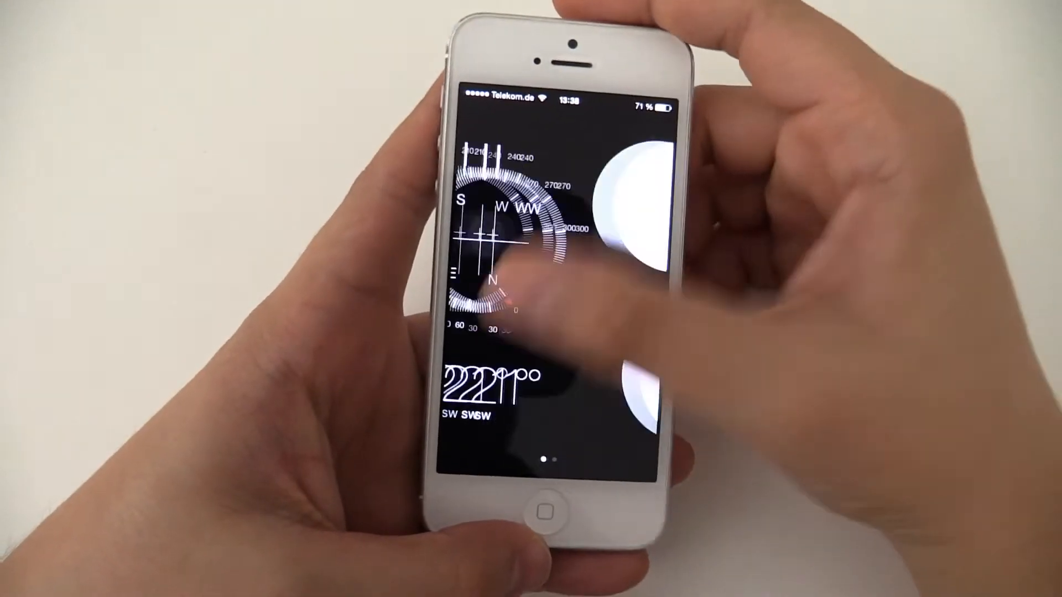
# Step: Swipe from the Compass dial to the spirit level page
pyautogui.hscroll(-3)
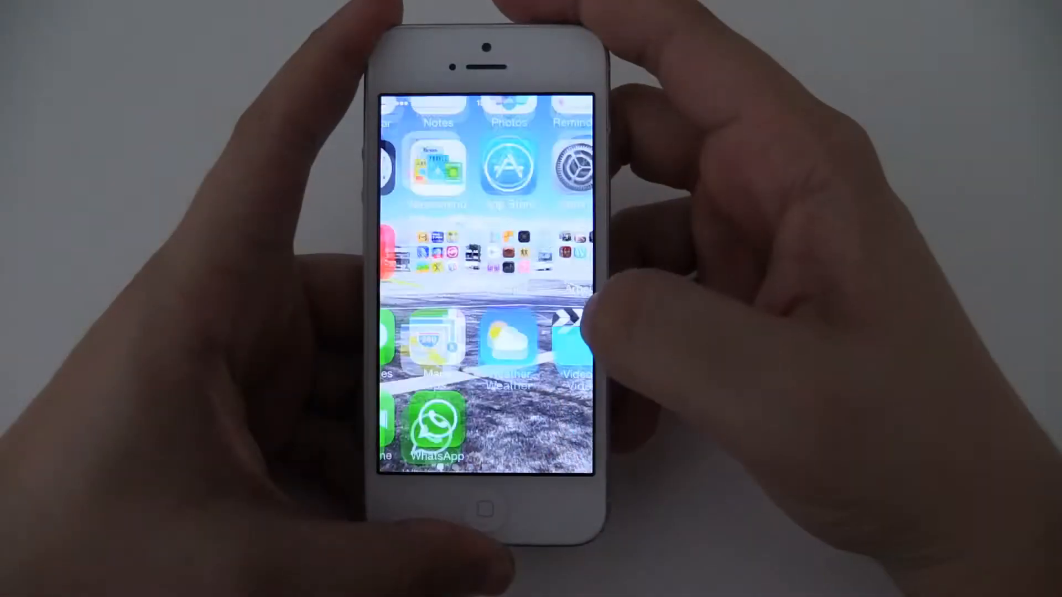
# Step: Browse the App Store's Top Charts, Near Me and top paid apps lists
pyautogui.click(508, 167)
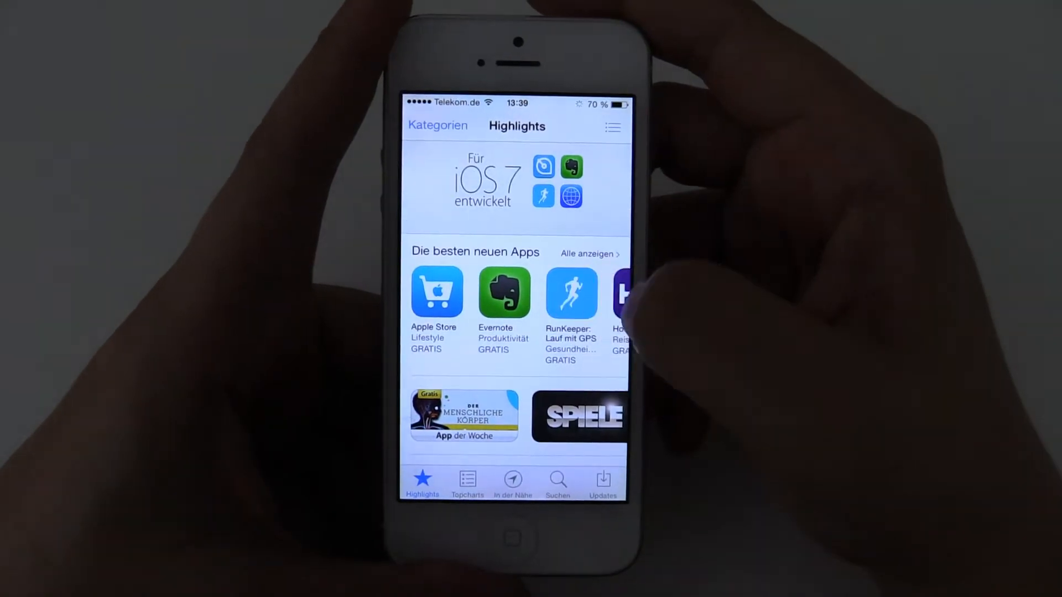
pyautogui.scroll(-3)
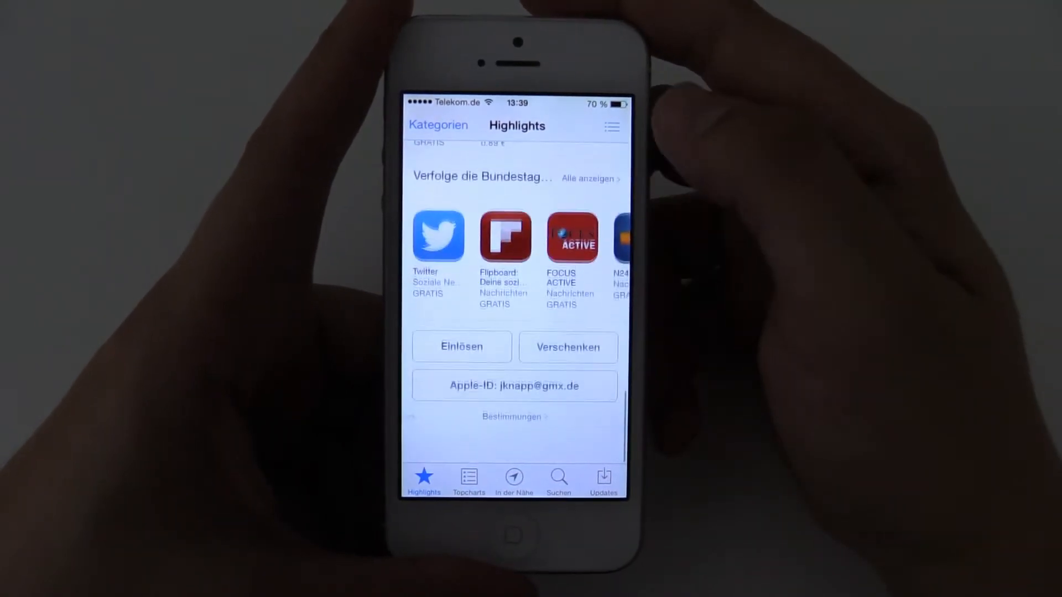
pyautogui.click(460, 478)
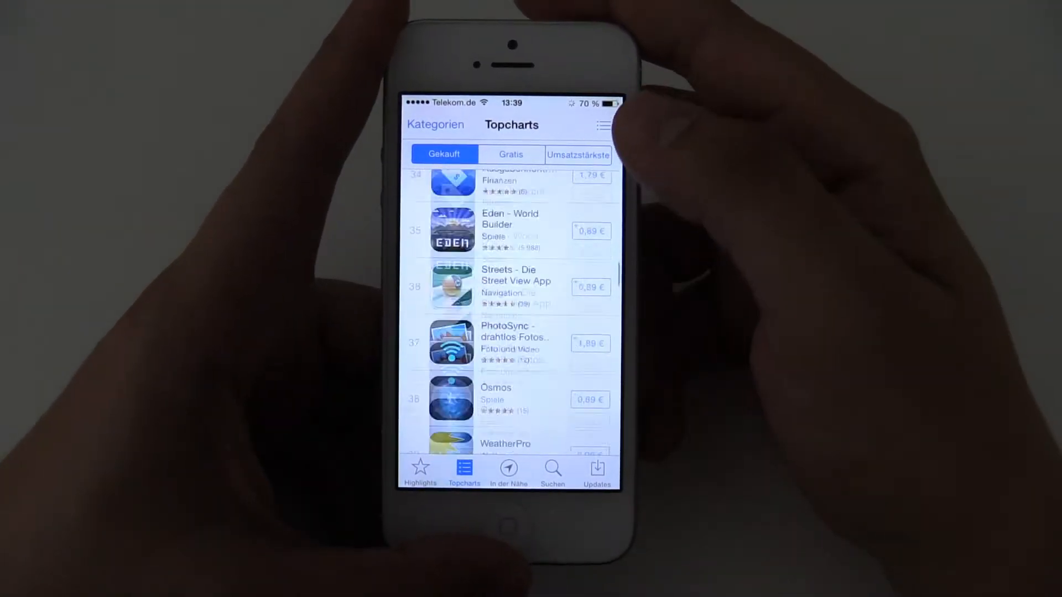
pyautogui.click(509, 467)
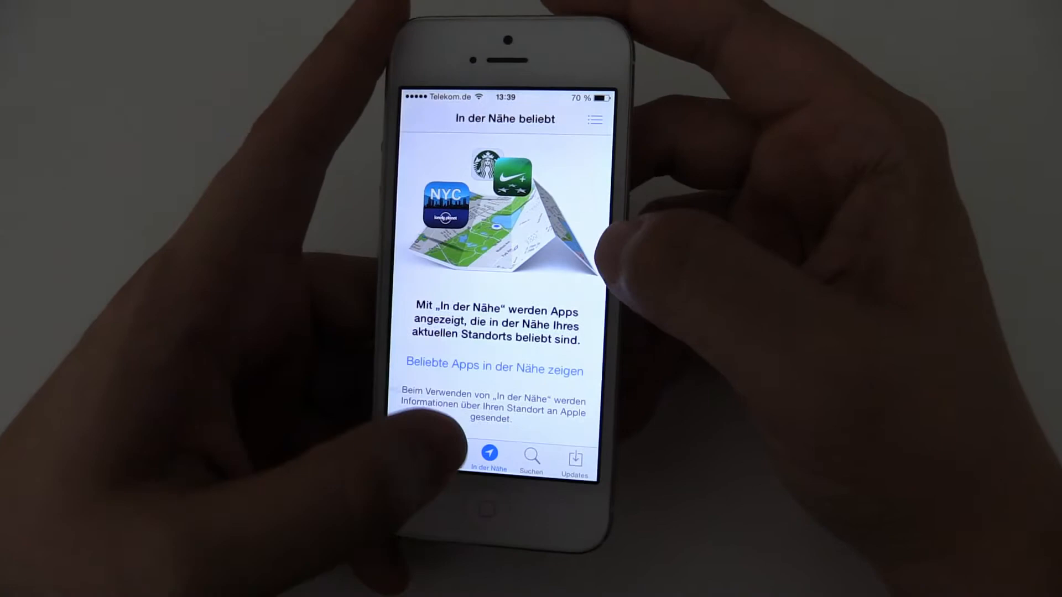
pyautogui.click(445, 454)
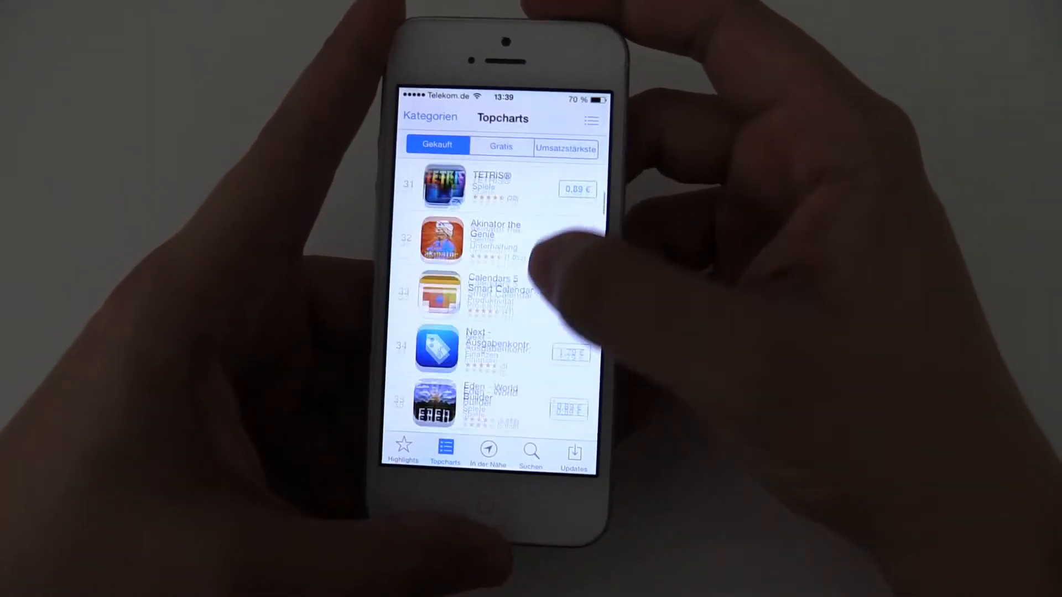
pyautogui.scroll(-3)
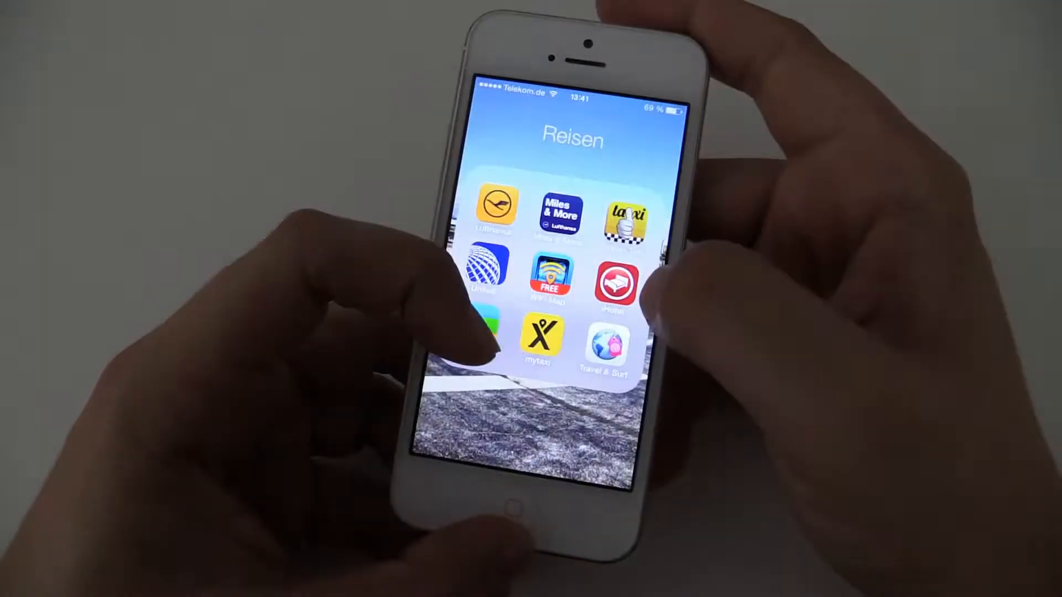
# Step: View the Lufthansa boarding passes in Passbook, then open and cancel the code scanner
pyautogui.click(497, 216)
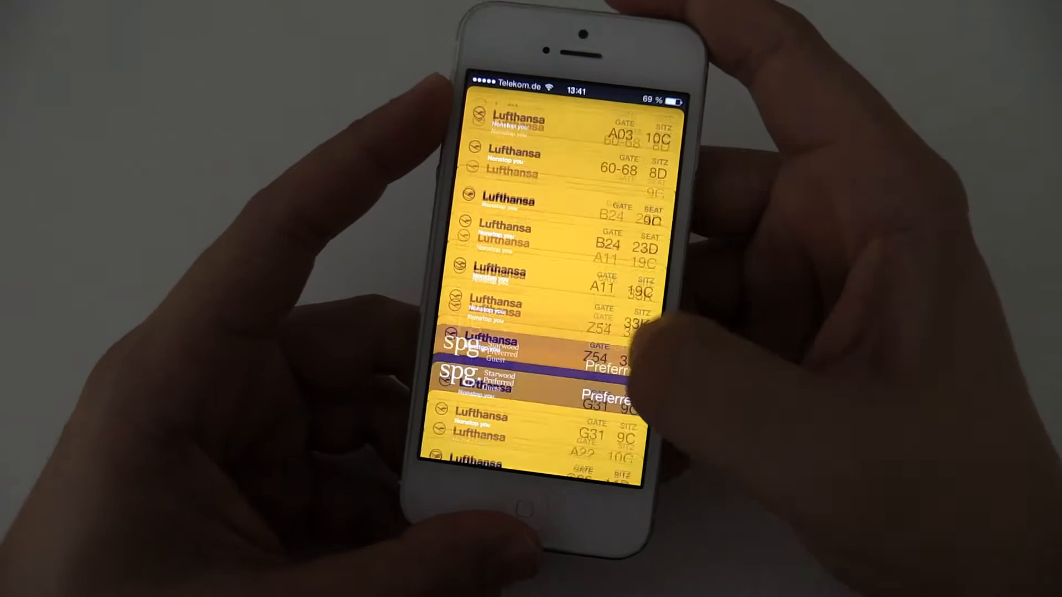
pyautogui.scroll(-3)
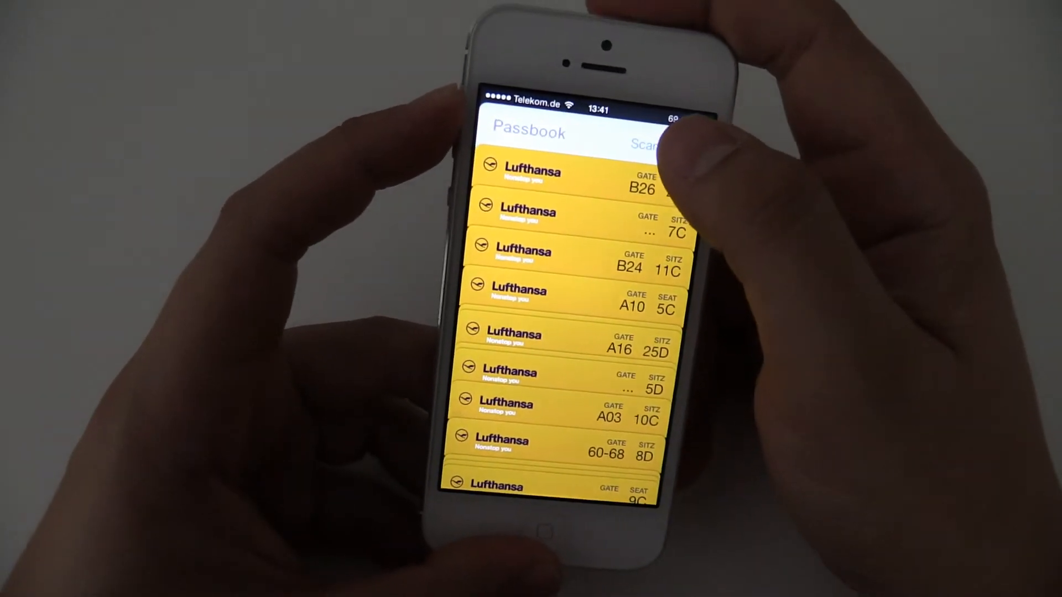
pyautogui.click(648, 143)
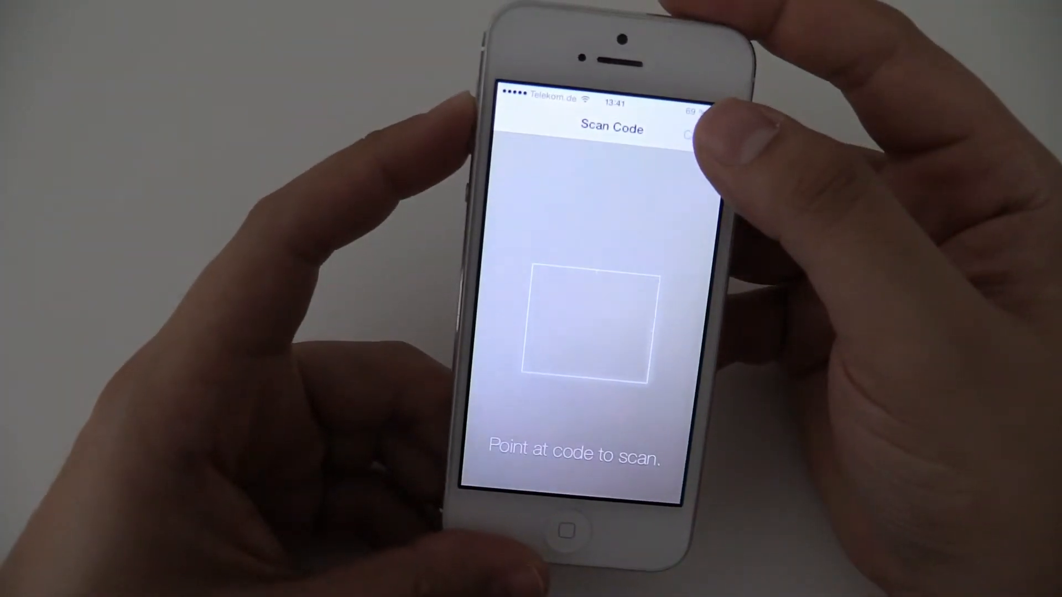
pyautogui.click(694, 133)
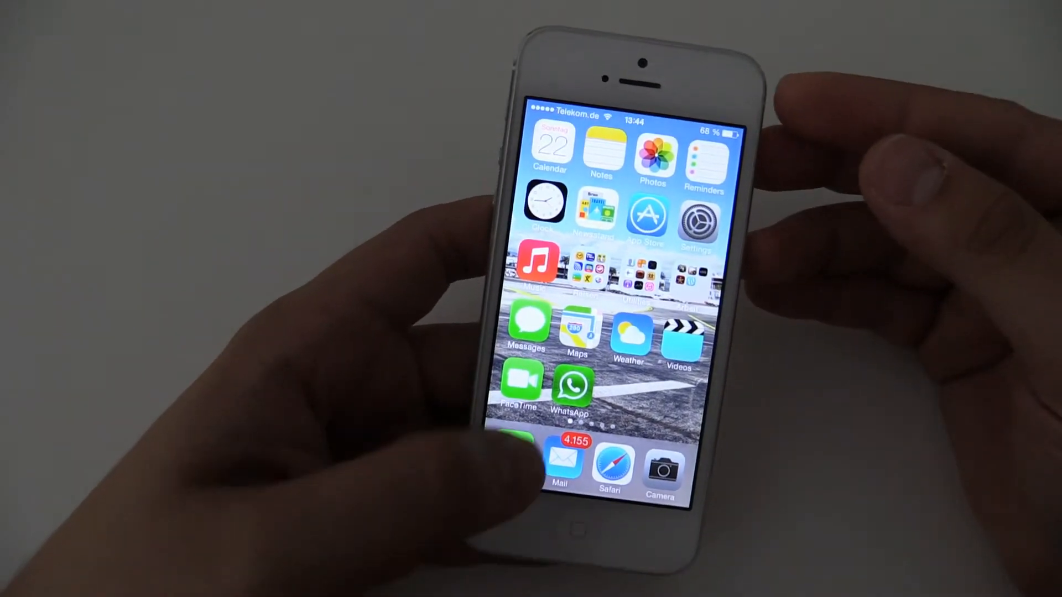
# Step: Launch Safari from the dock to show the newgadgets.de website
pyautogui.click(519, 386)
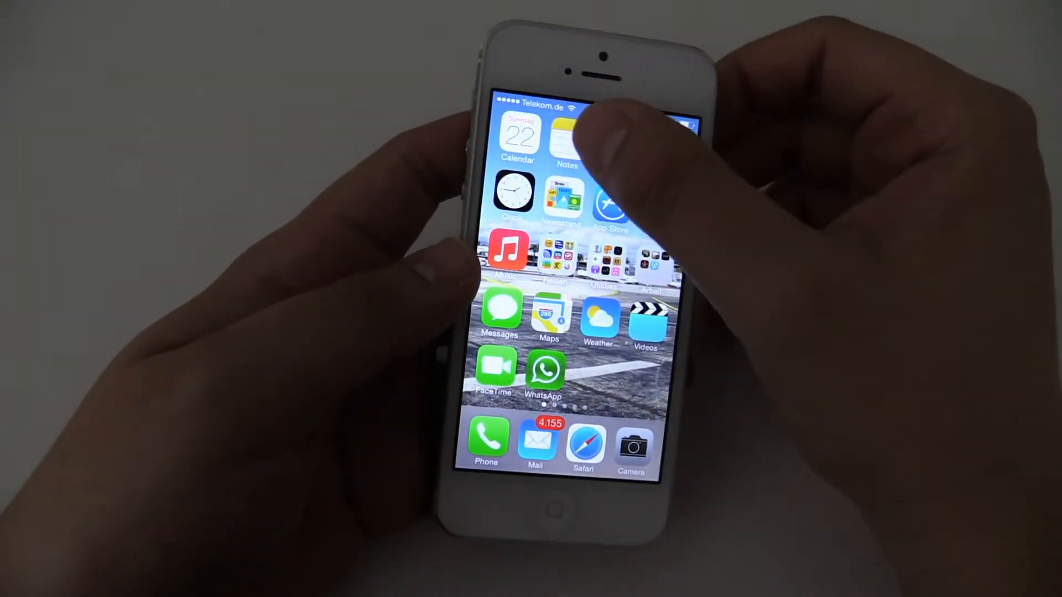
pyautogui.click(566, 135)
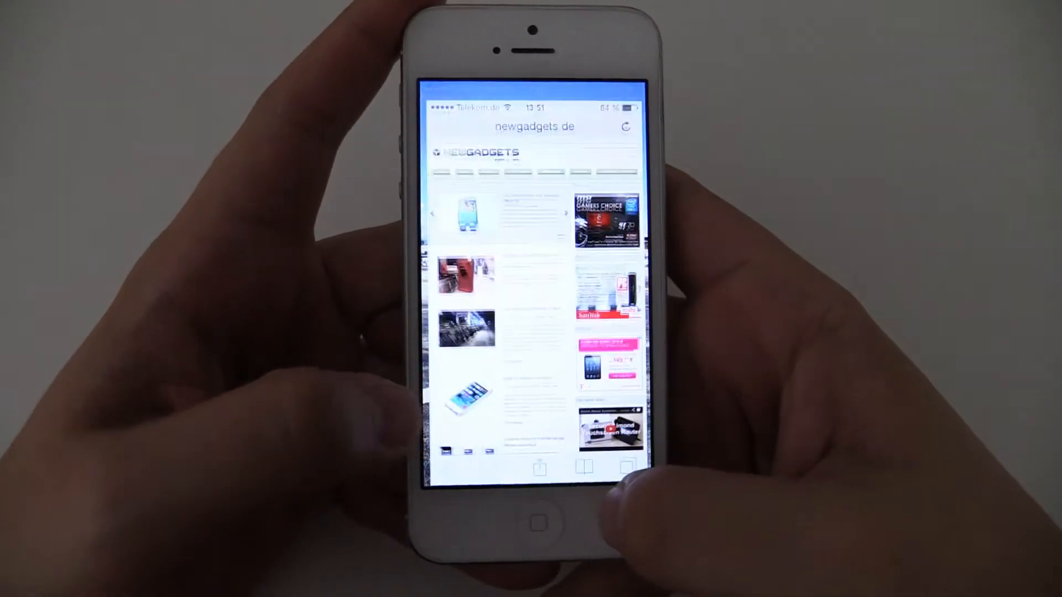
# Step: Open Safari's 3D tab stack with NewGadgets, YouTube, Disney and ARD pages
pyautogui.scroll(-3)
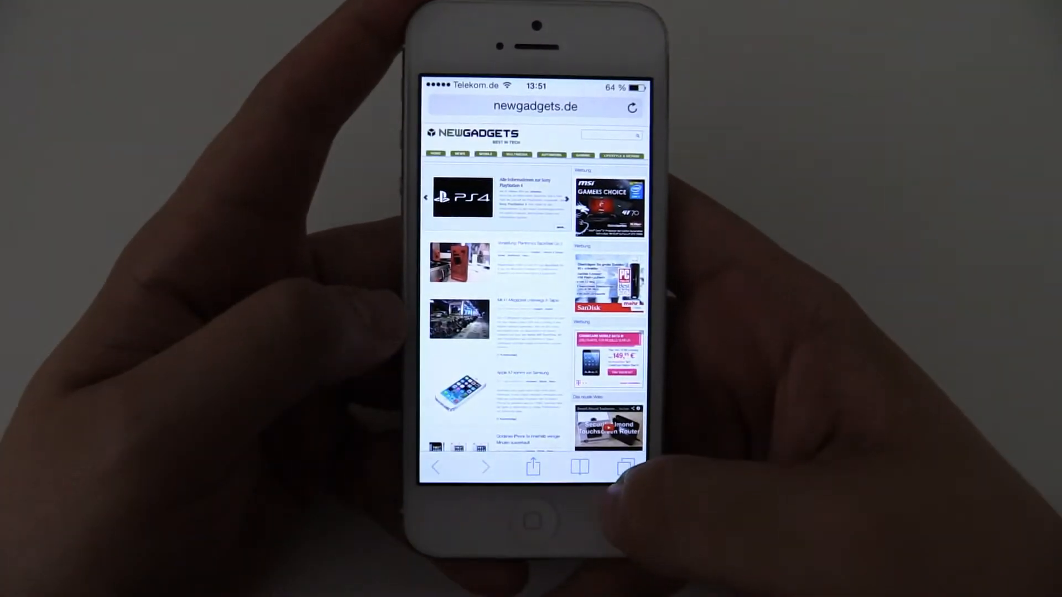
pyautogui.click(625, 467)
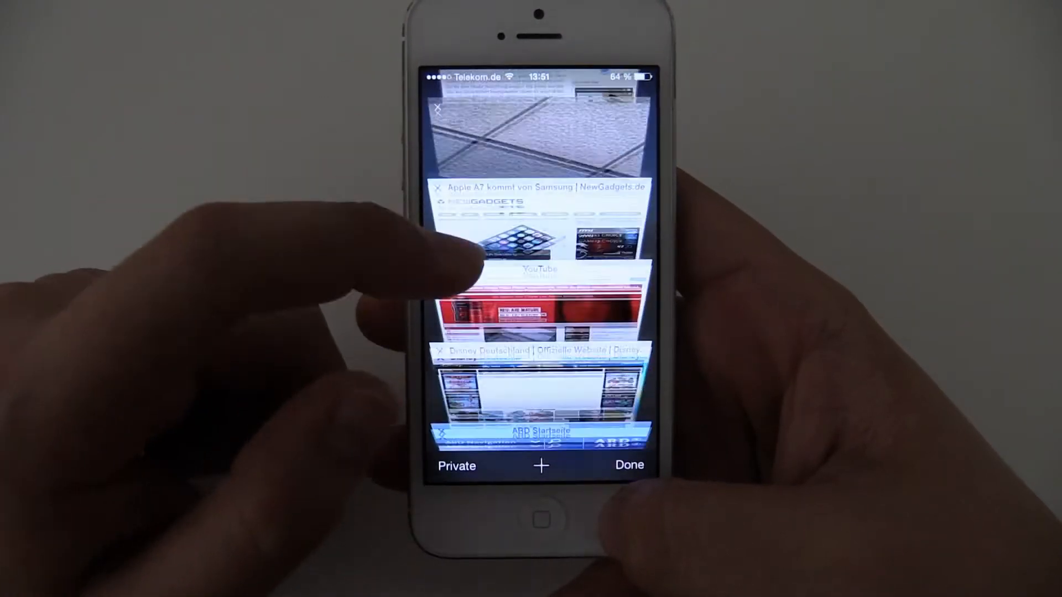
# Step: Scroll through Safari's stacked tabs, then cancel the newgadgets.de share sheet
pyautogui.scroll(-3)
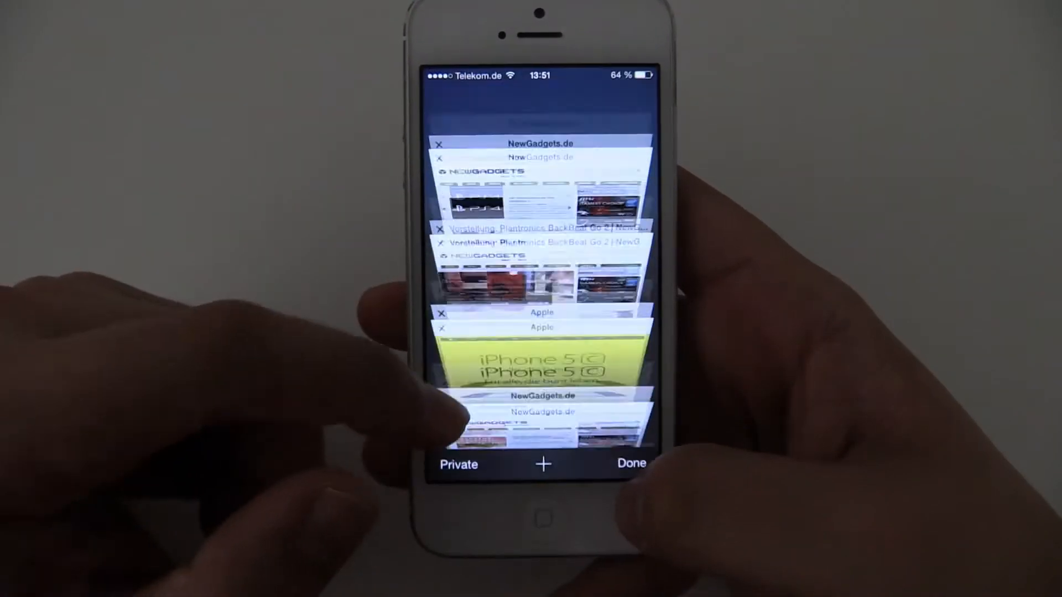
pyautogui.scroll(-3)
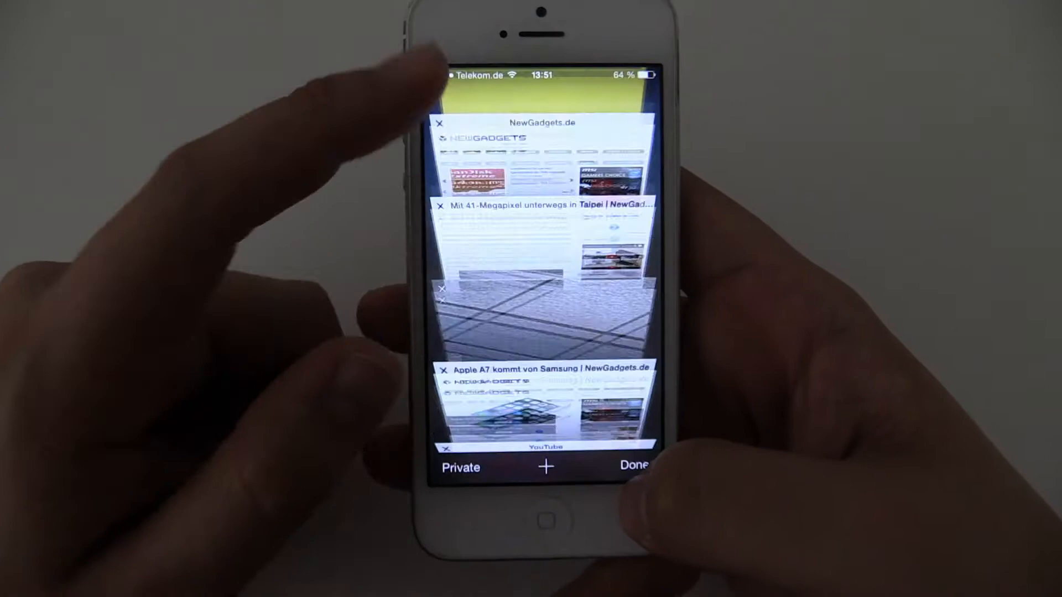
pyautogui.scroll(-3)
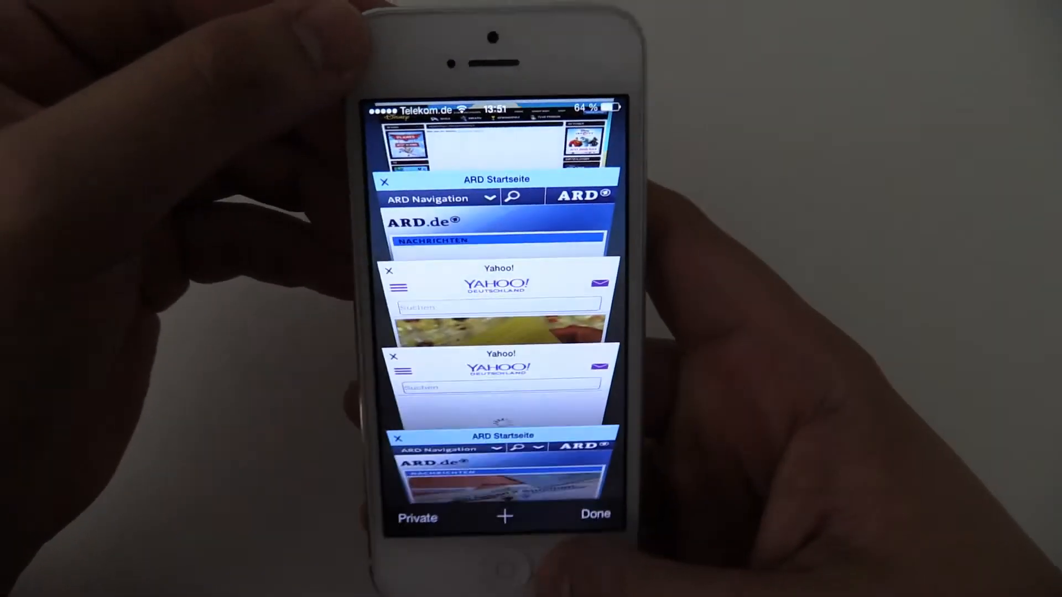
pyautogui.scroll(-3)
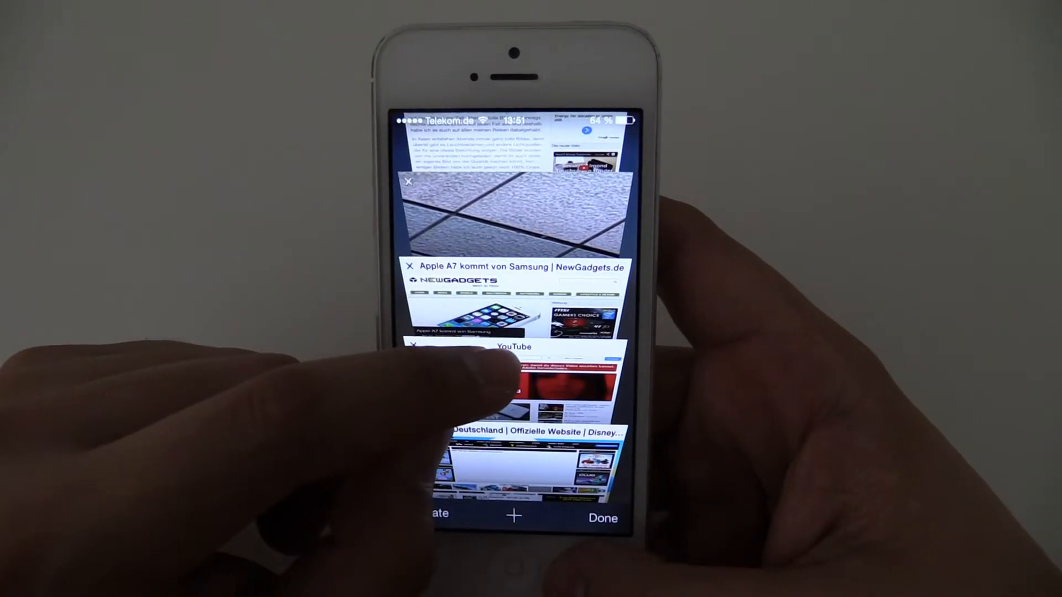
pyautogui.scroll(-3)
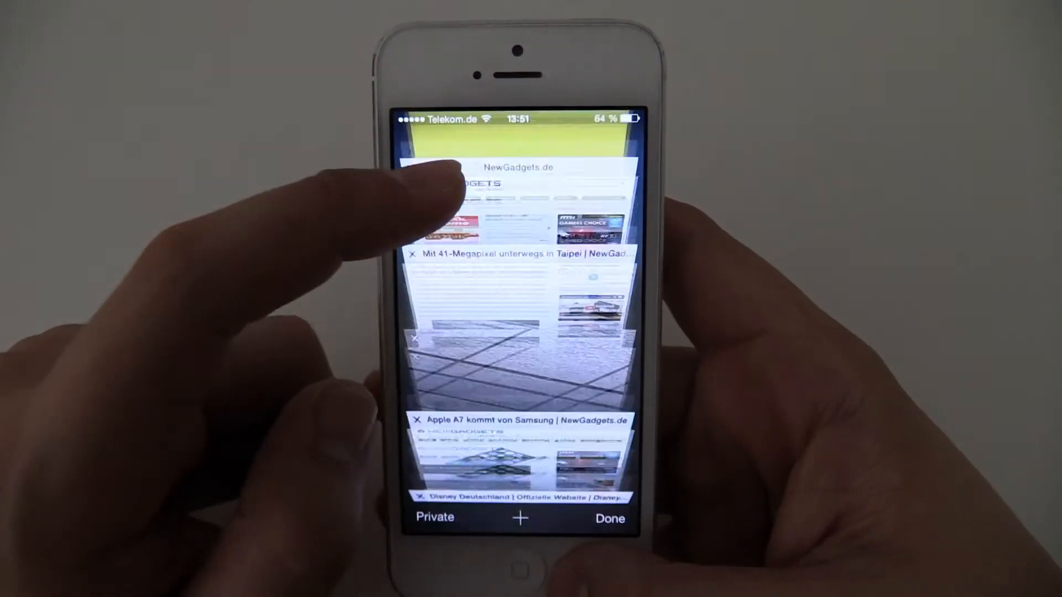
pyautogui.scroll(-3)
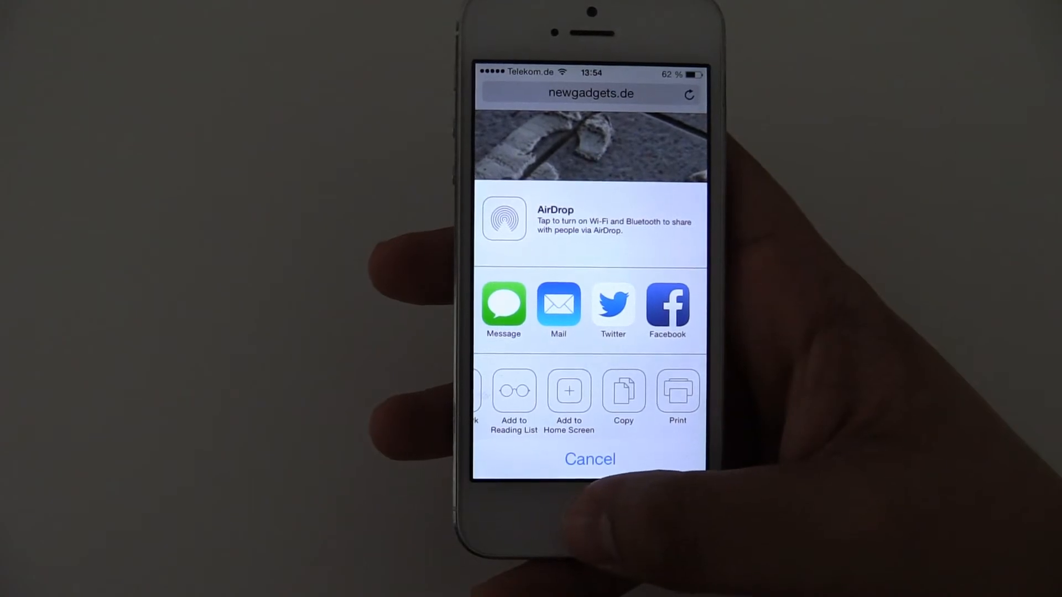
pyautogui.click(589, 459)
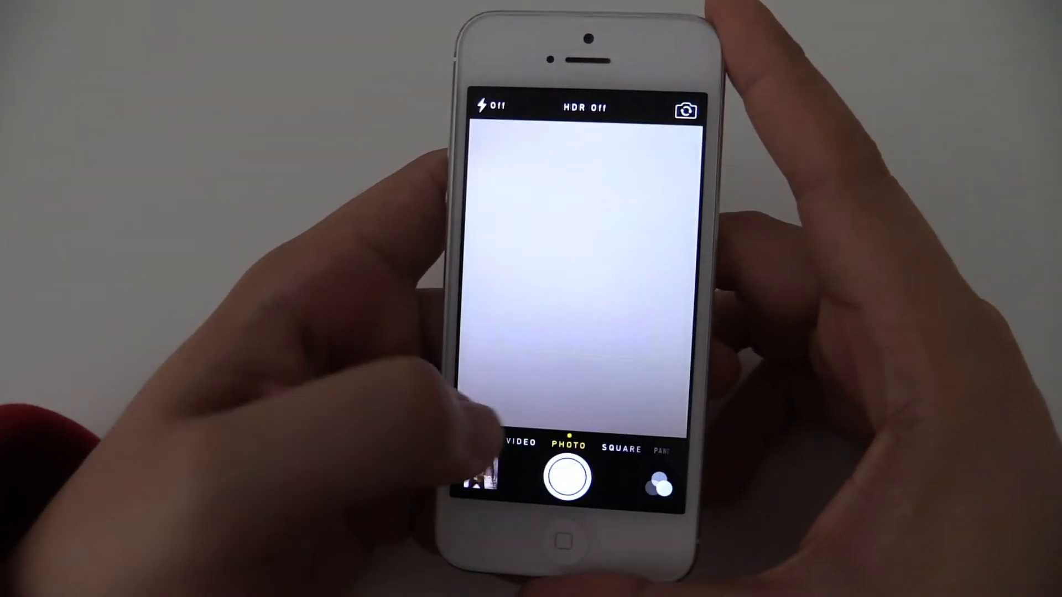
# Step: Set a focus point and cycle Camera through Video and Panorama back to Photo mode
pyautogui.click(565, 473)
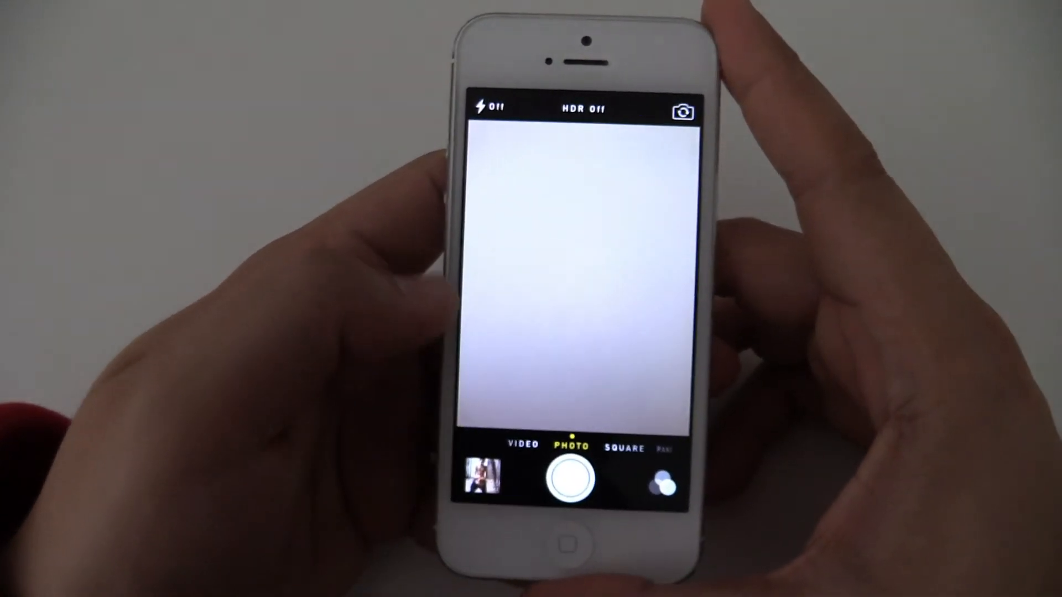
pyautogui.click(591, 264)
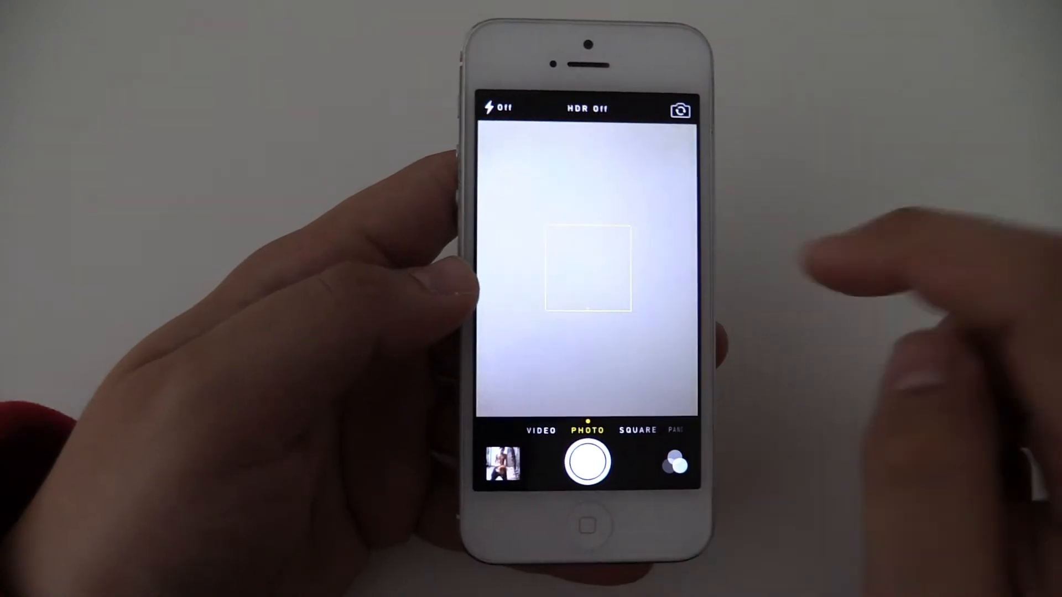
pyautogui.click(587, 462)
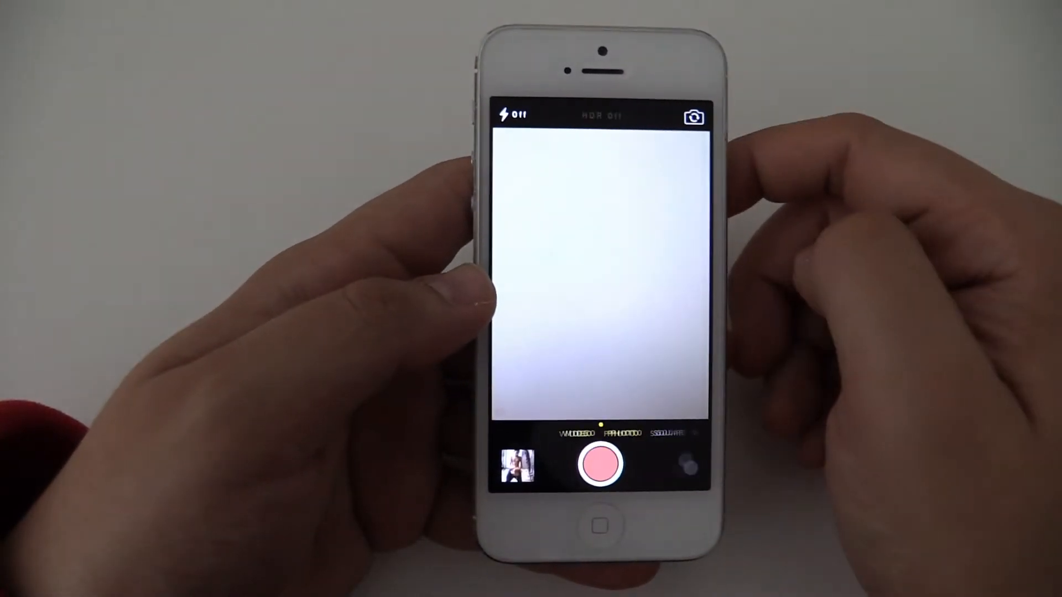
pyautogui.click(599, 469)
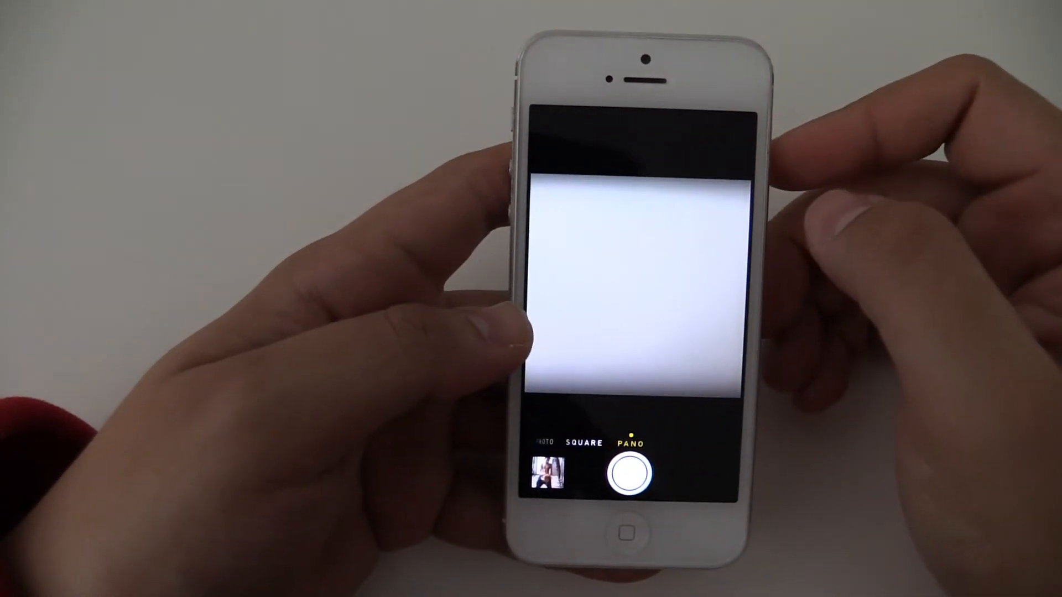
pyautogui.click(630, 467)
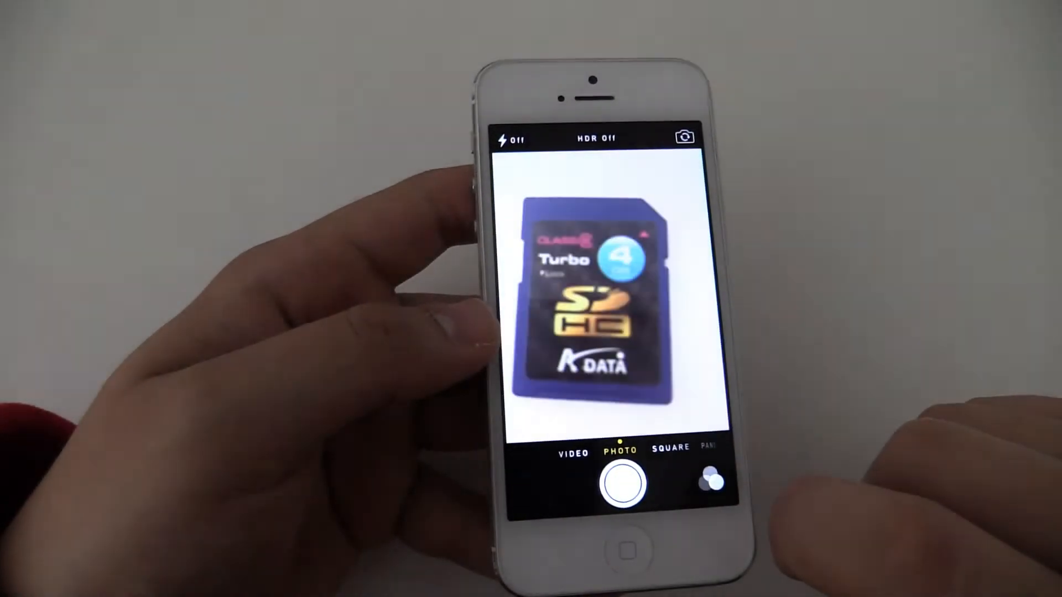
# Step: Photograph the SD card, switch the flash on, and photograph it again
pyautogui.click(618, 482)
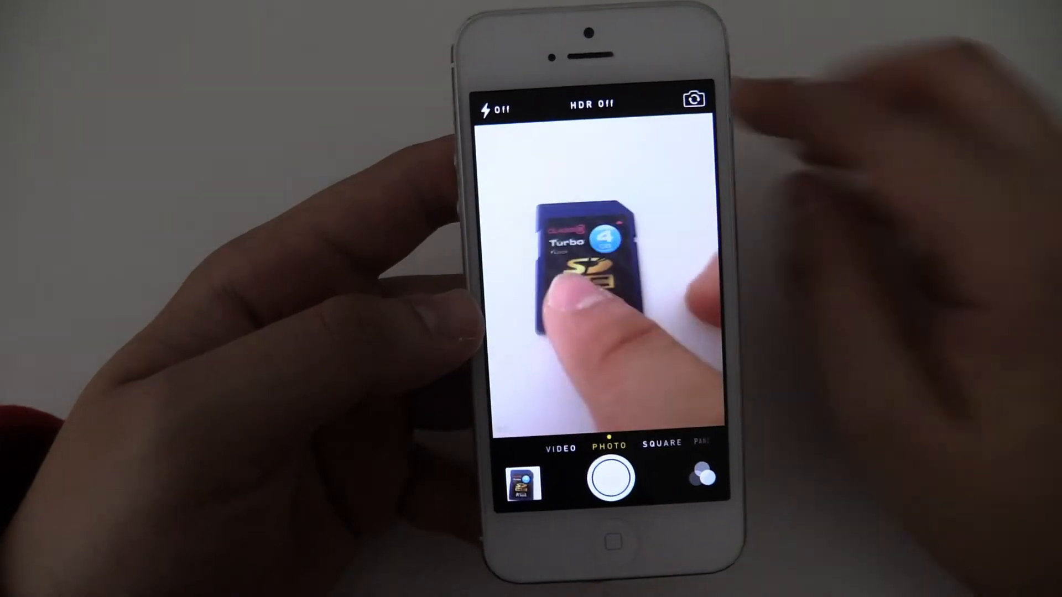
pyautogui.click(608, 476)
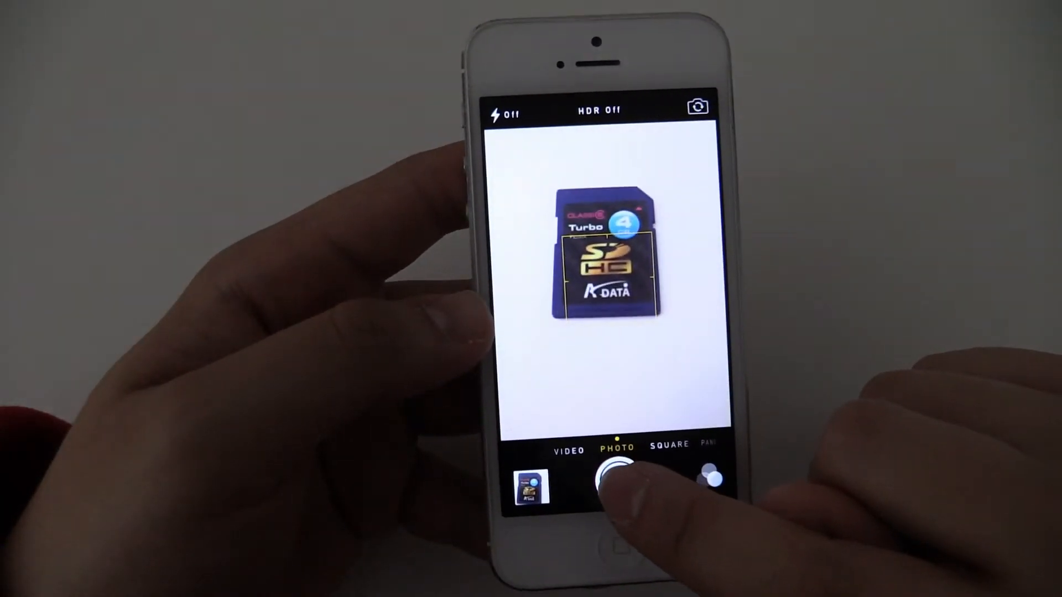
pyautogui.click(605, 473)
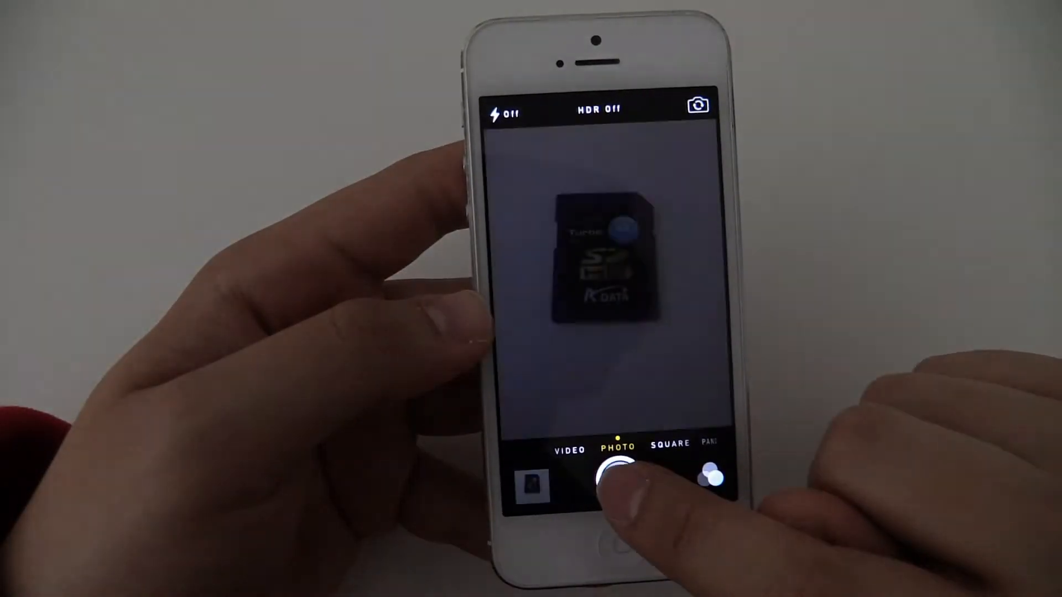
pyautogui.click(618, 467)
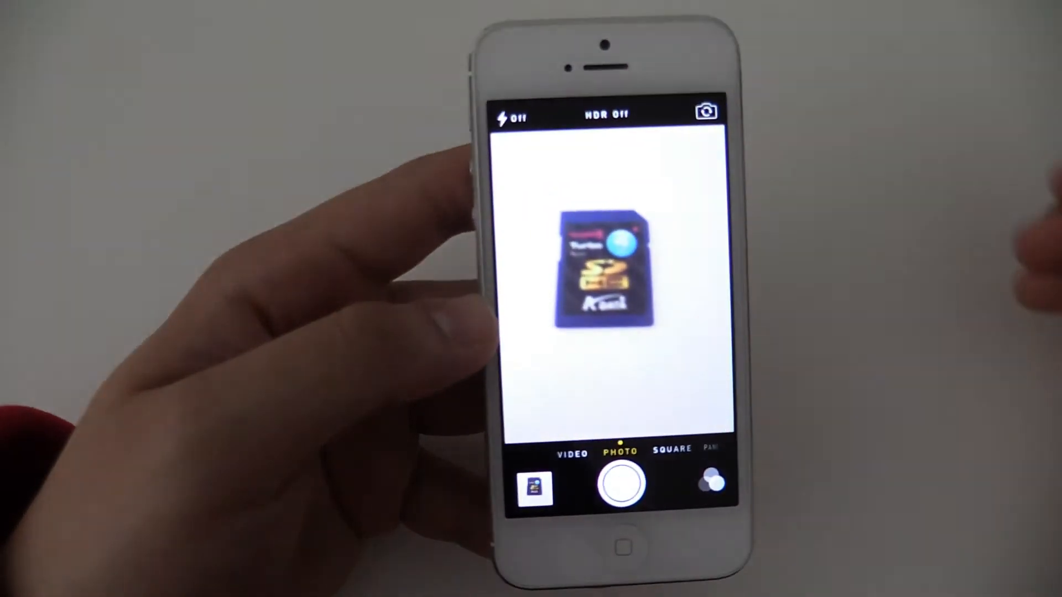
pyautogui.click(616, 271)
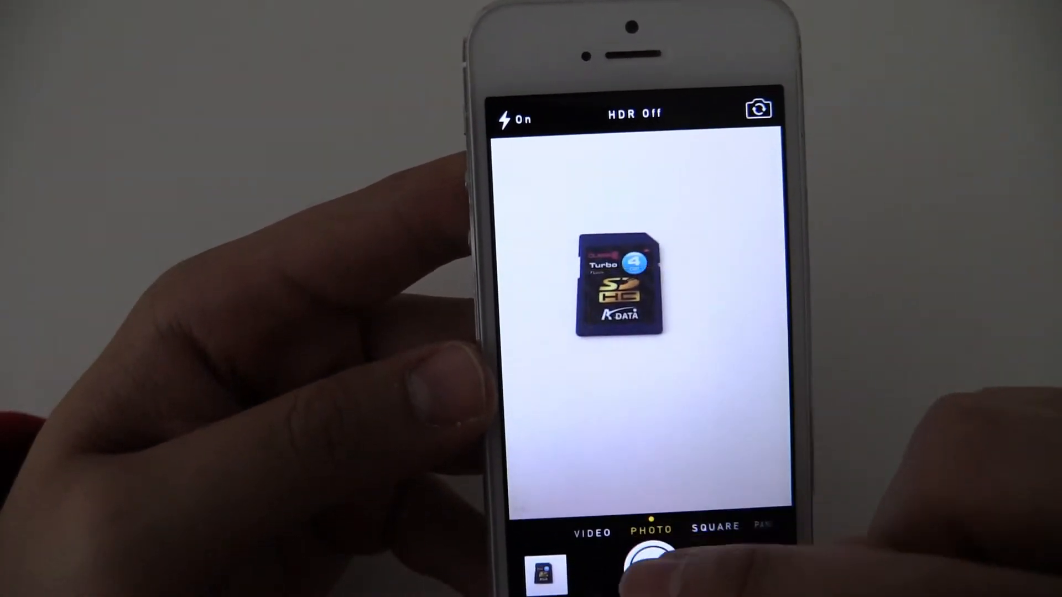
pyautogui.click(651, 555)
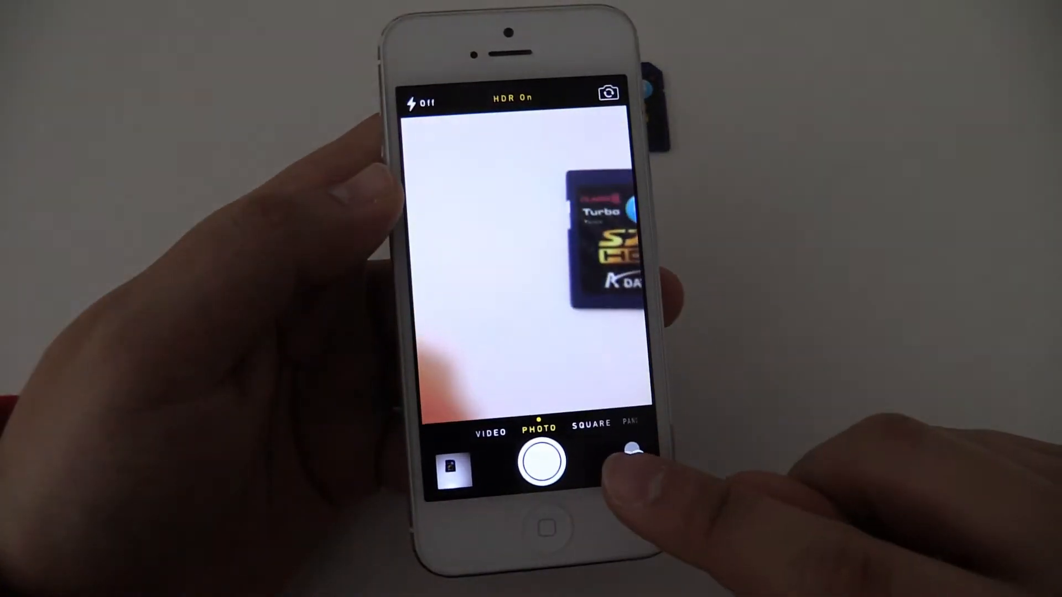
# Step: Show the live filter grid: Mono, Tonal, Noir, Fade, Chrome, Process, Transfer, Instant
pyautogui.click(631, 451)
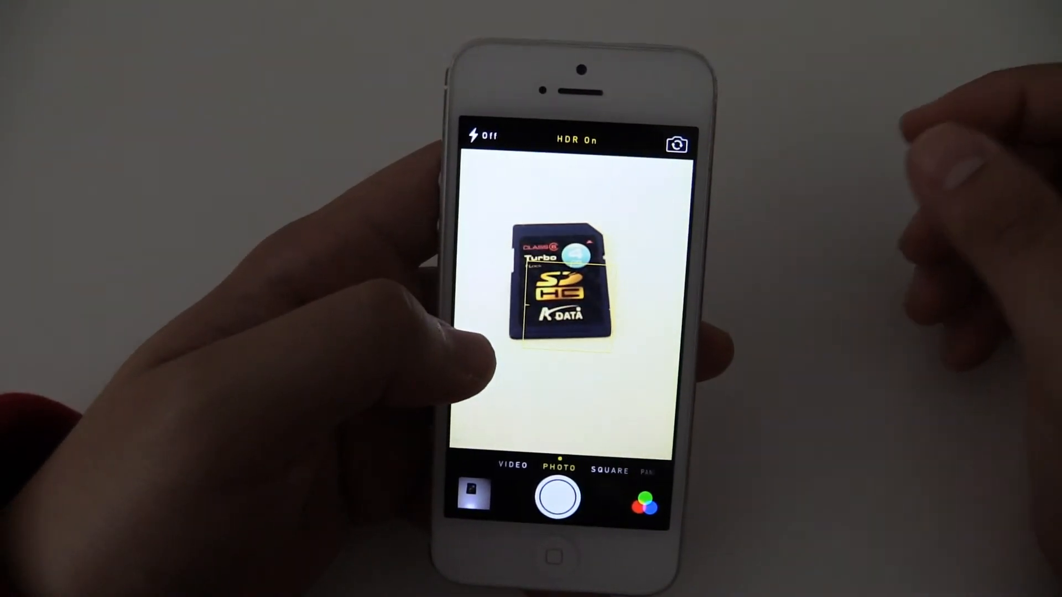
pyautogui.click(642, 503)
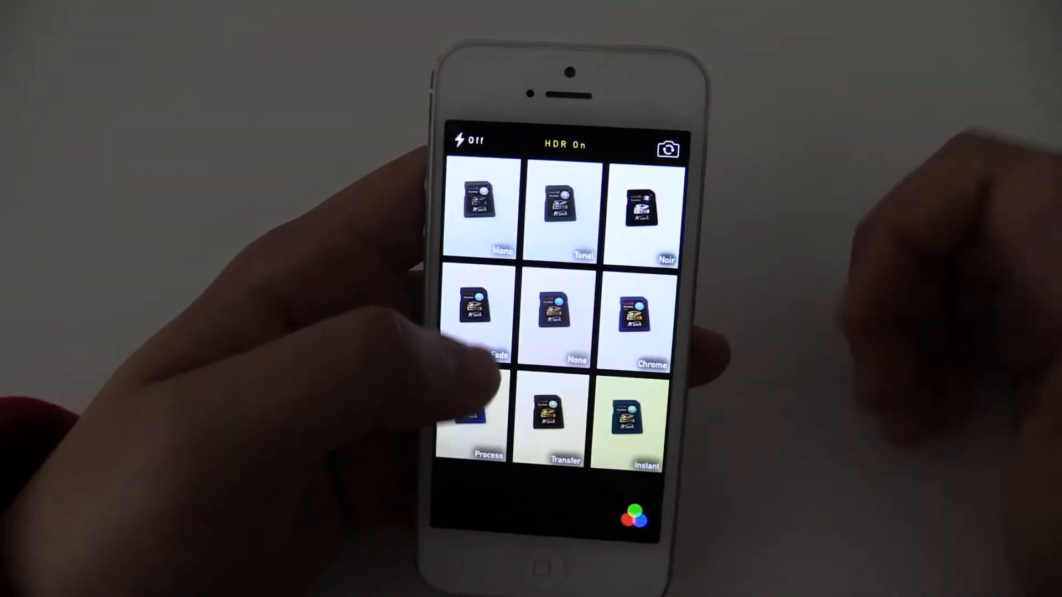
pyautogui.click(557, 319)
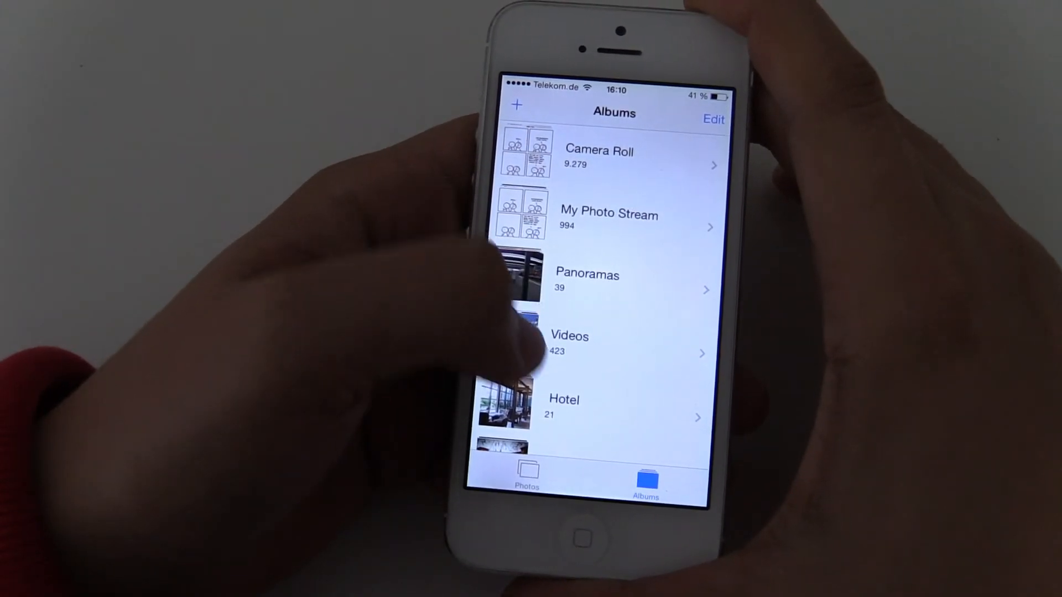
# Step: Open the Panoramas album and scroll through its panoramic photos and the album list
pyautogui.click(587, 280)
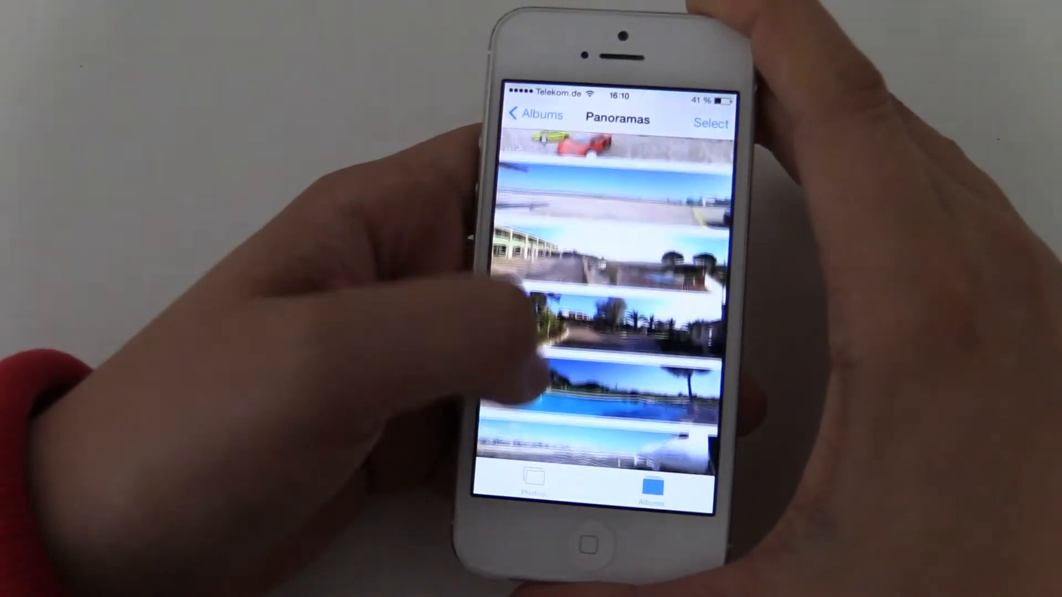
pyautogui.scroll(-3)
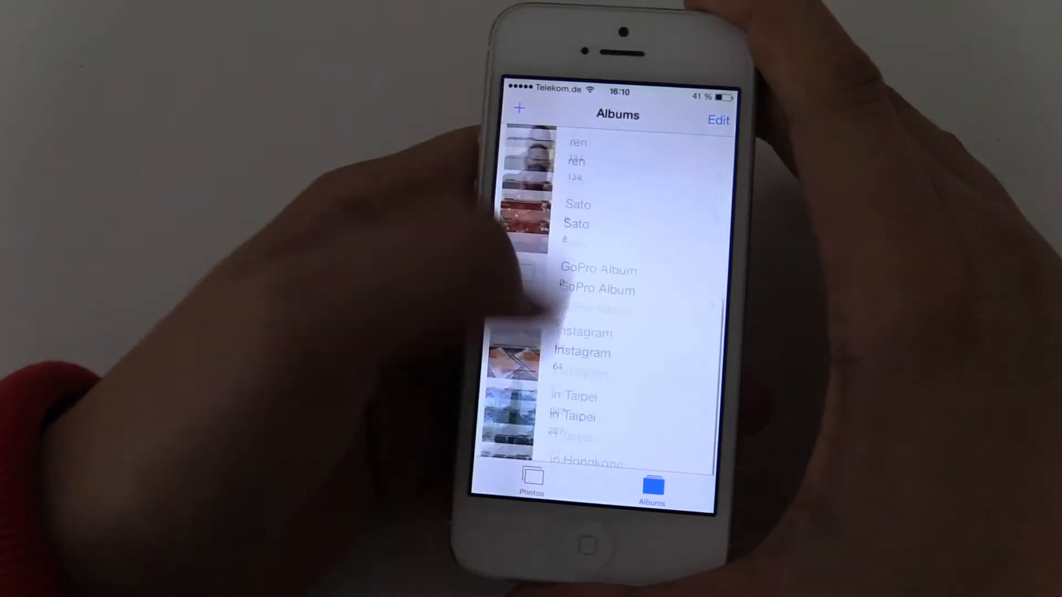
pyautogui.scroll(-3)
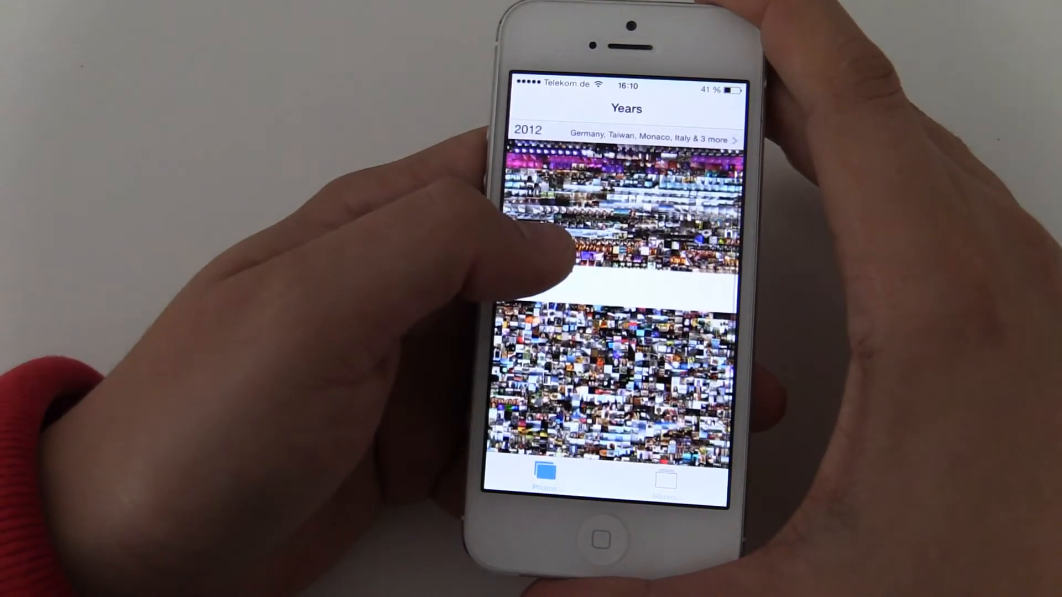
# Step: Open the Manhattan collection's map, view its five-photo pin, then go back
pyautogui.scroll(-3)
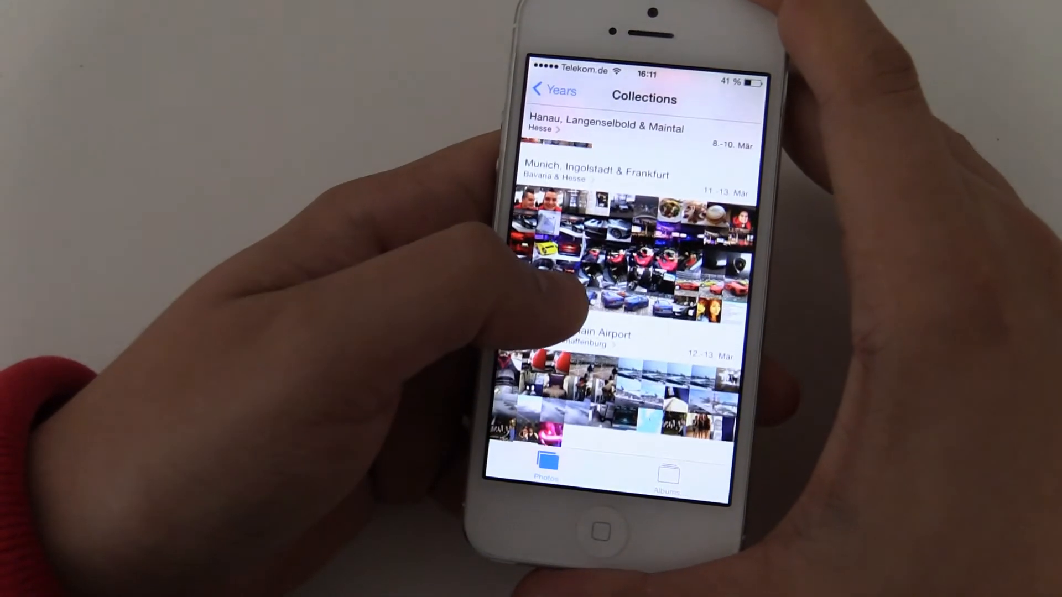
pyautogui.scroll(-3)
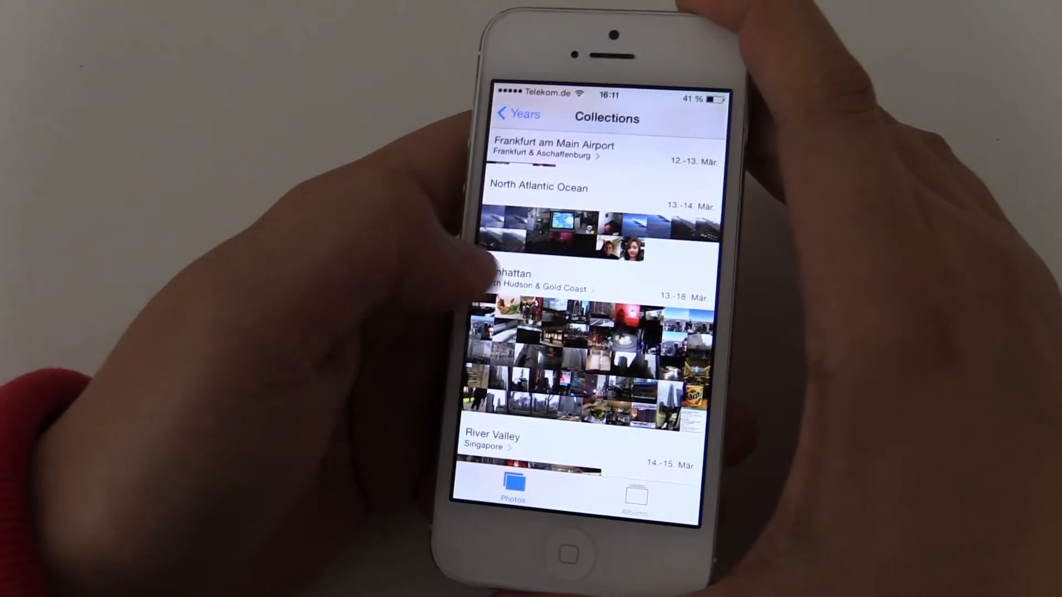
pyautogui.click(515, 274)
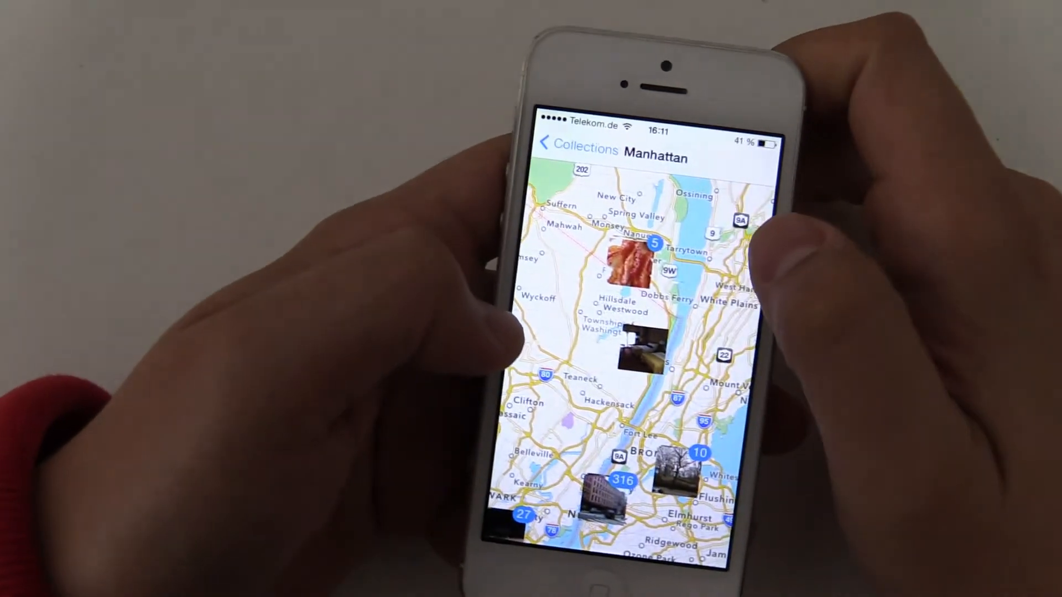
pyautogui.click(655, 259)
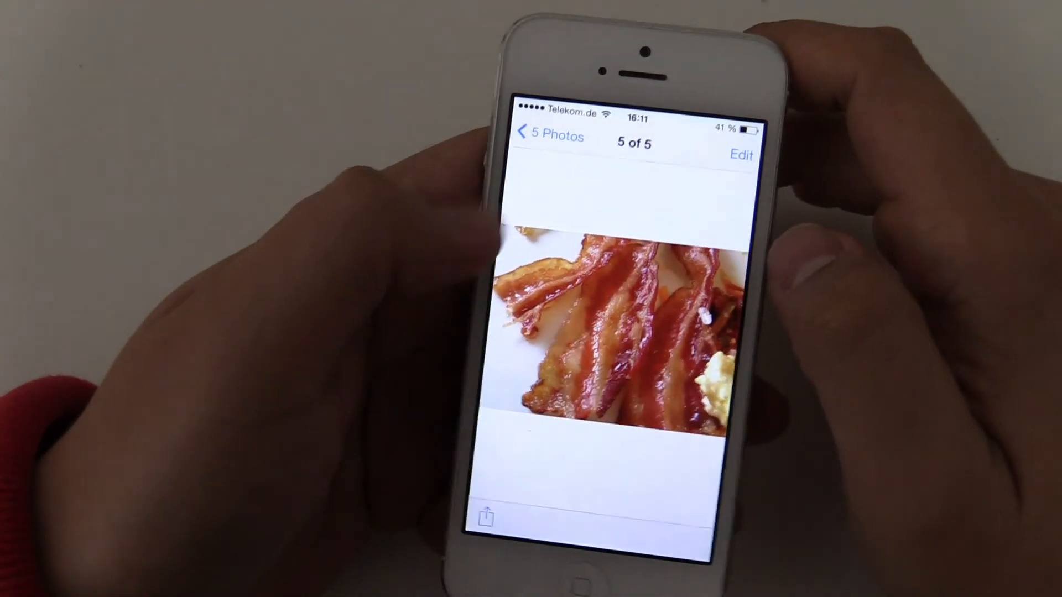
pyautogui.click(549, 136)
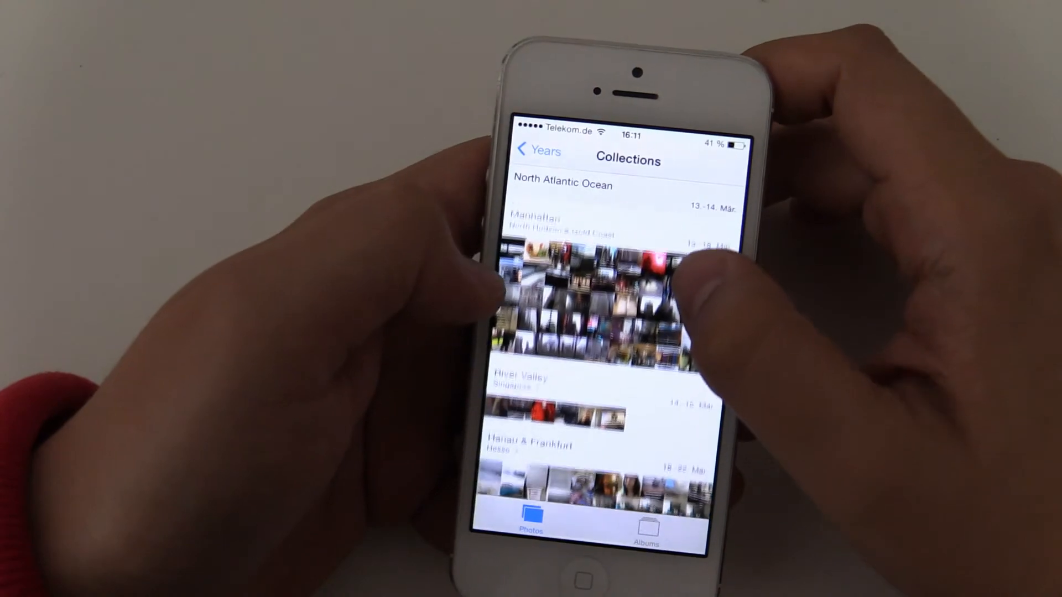
# Step: Open the Manhattan collection's New York moments, scroll the photos and videos, then exit
pyautogui.scroll(-3)
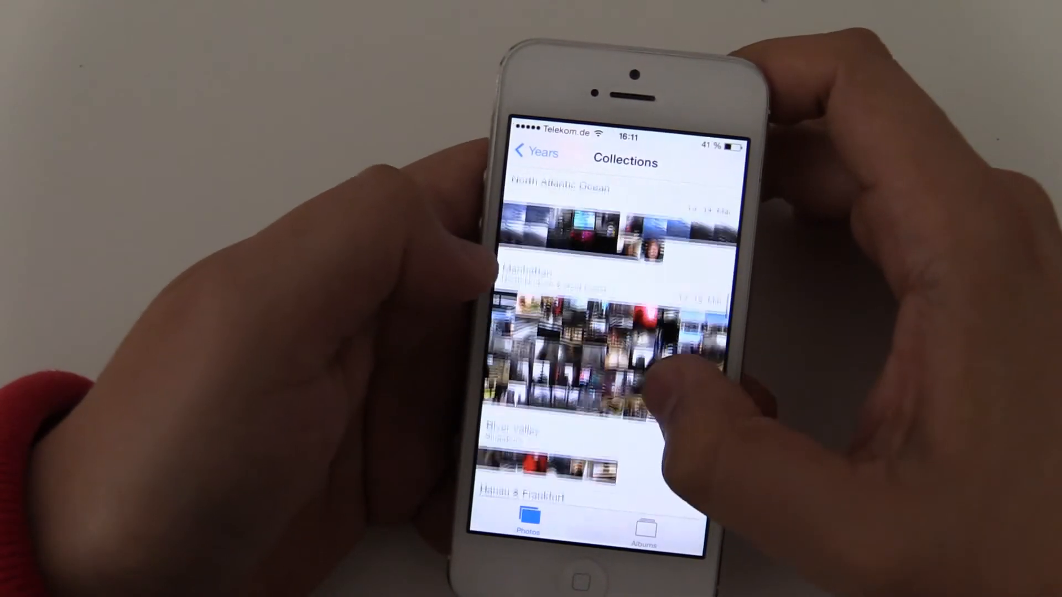
pyautogui.click(597, 325)
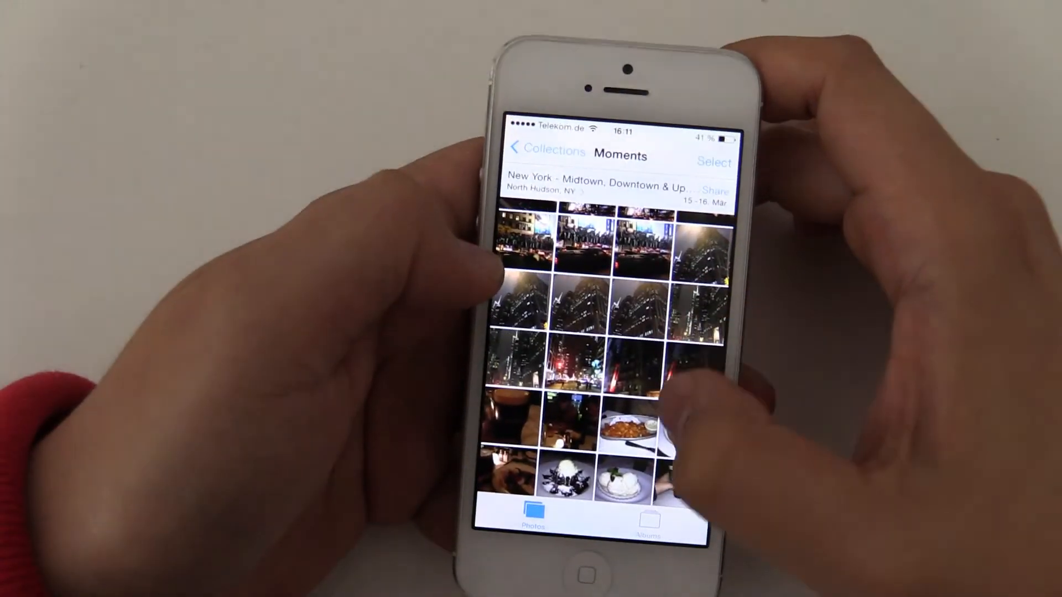
pyautogui.scroll(-3)
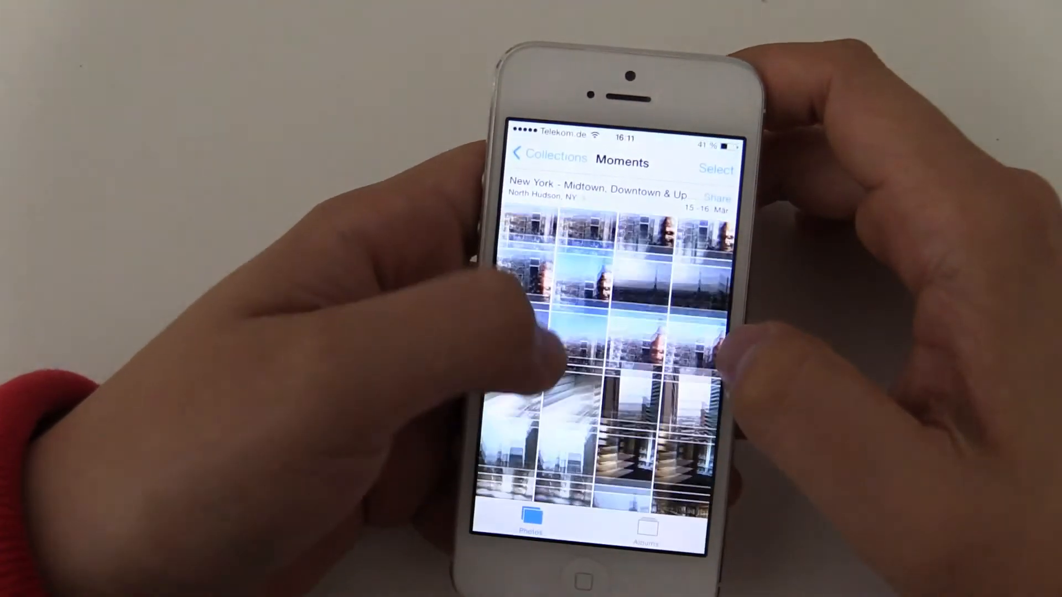
pyautogui.scroll(-3)
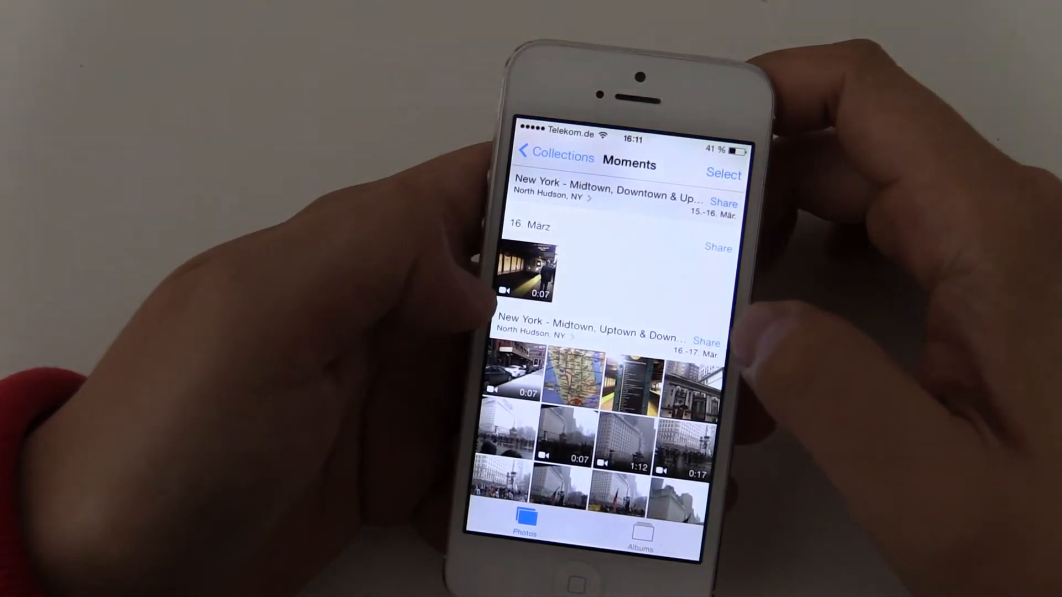
pyautogui.scroll(-3)
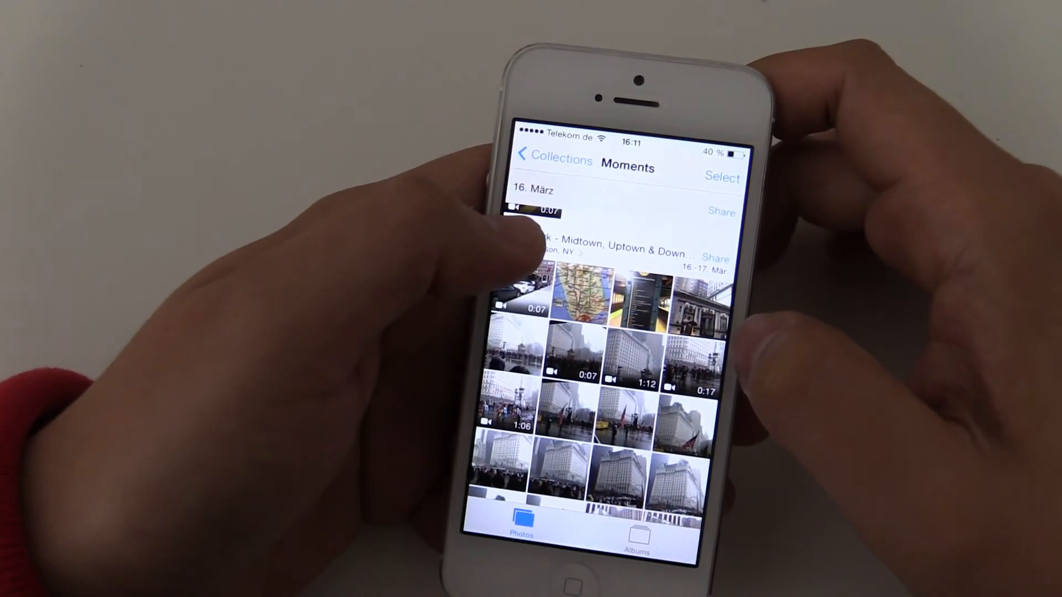
pyautogui.scroll(-3)
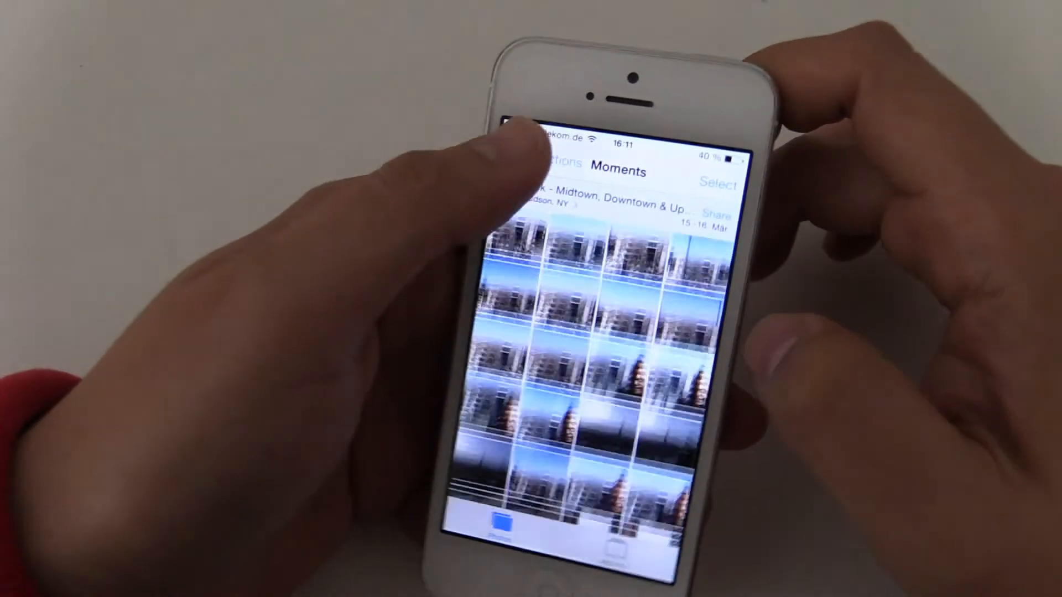
pyautogui.click(556, 162)
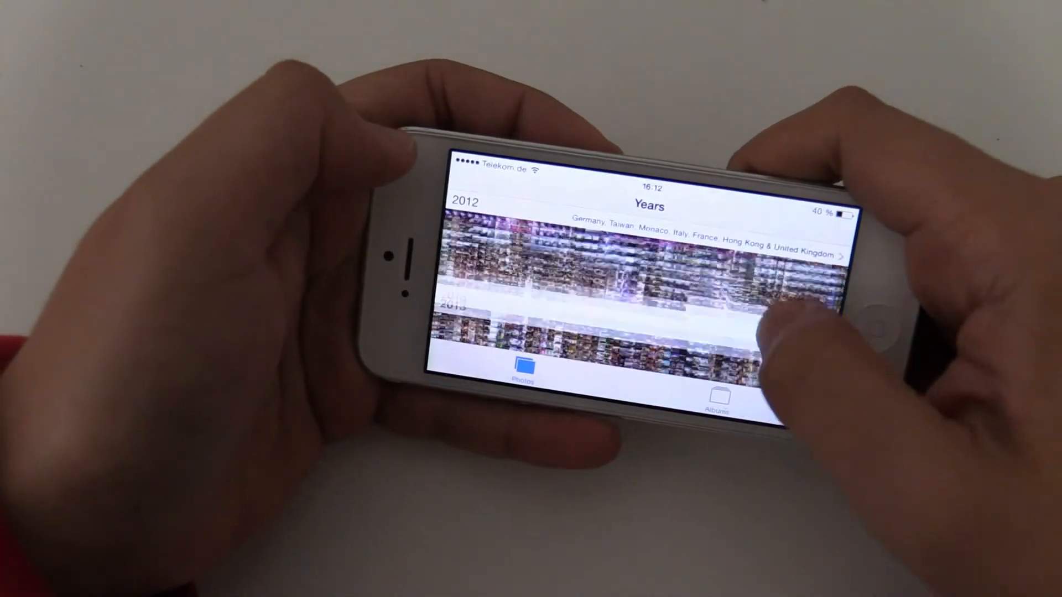
# Step: Scroll through the 2012 and 2013 year mosaics in landscape Years view
pyautogui.scroll(-3)
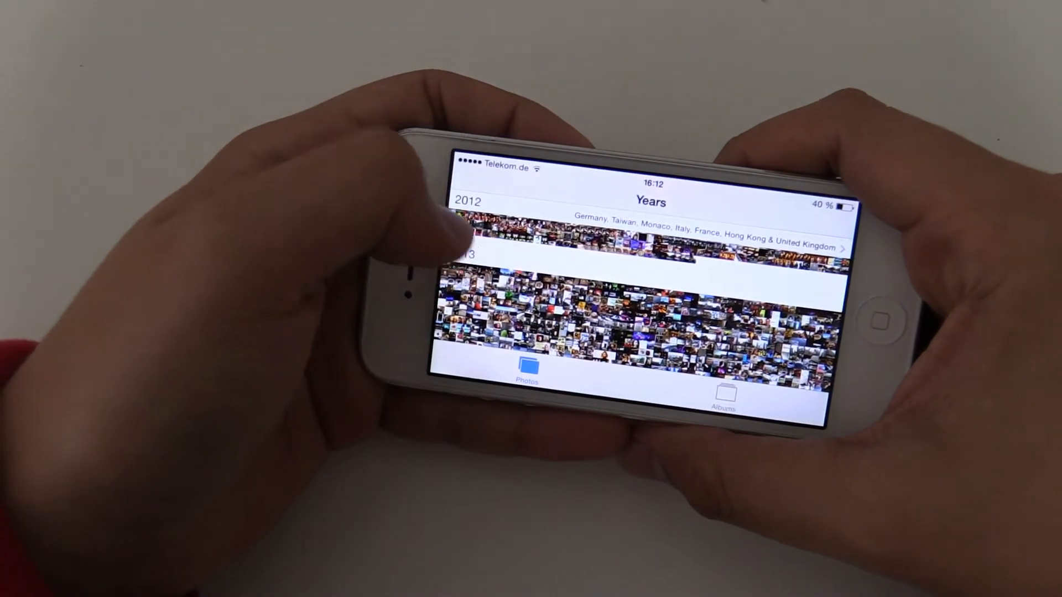
pyautogui.scroll(-3)
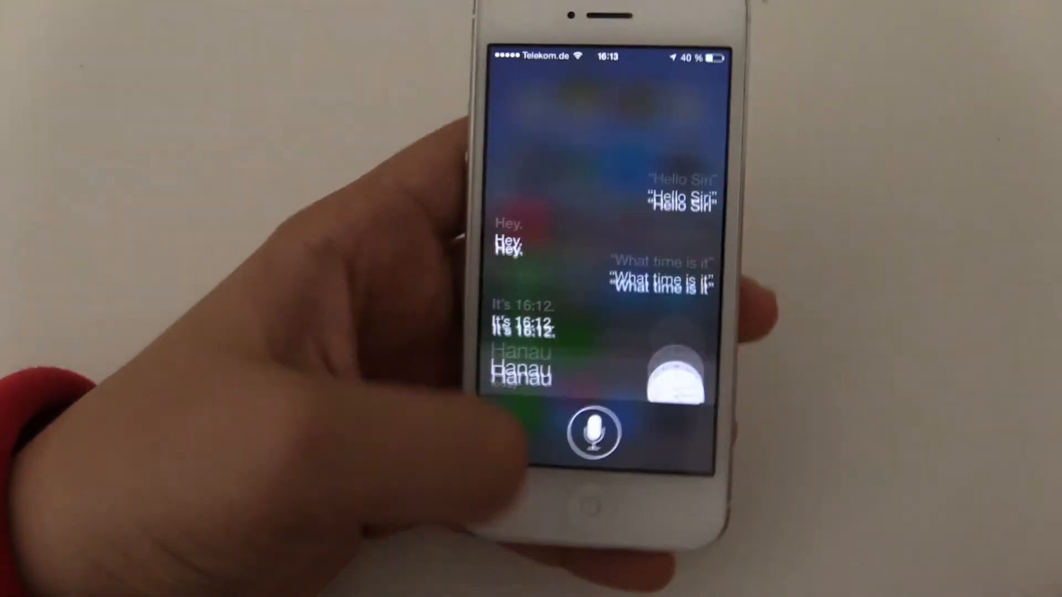
# Step: Dismiss Siri after it answers 16:12, returning to the home screen
pyautogui.click(575, 515)
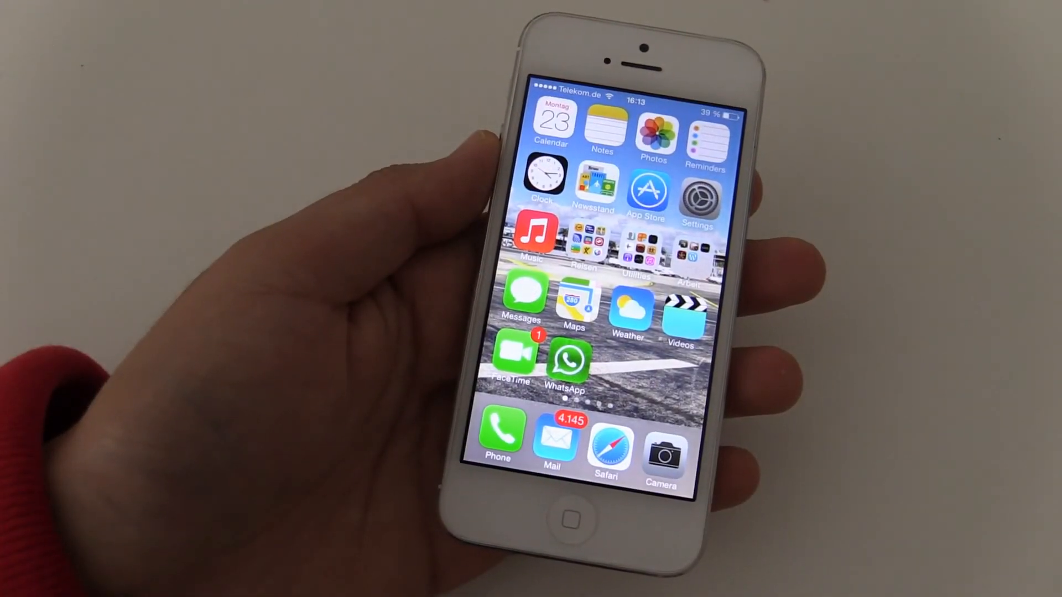